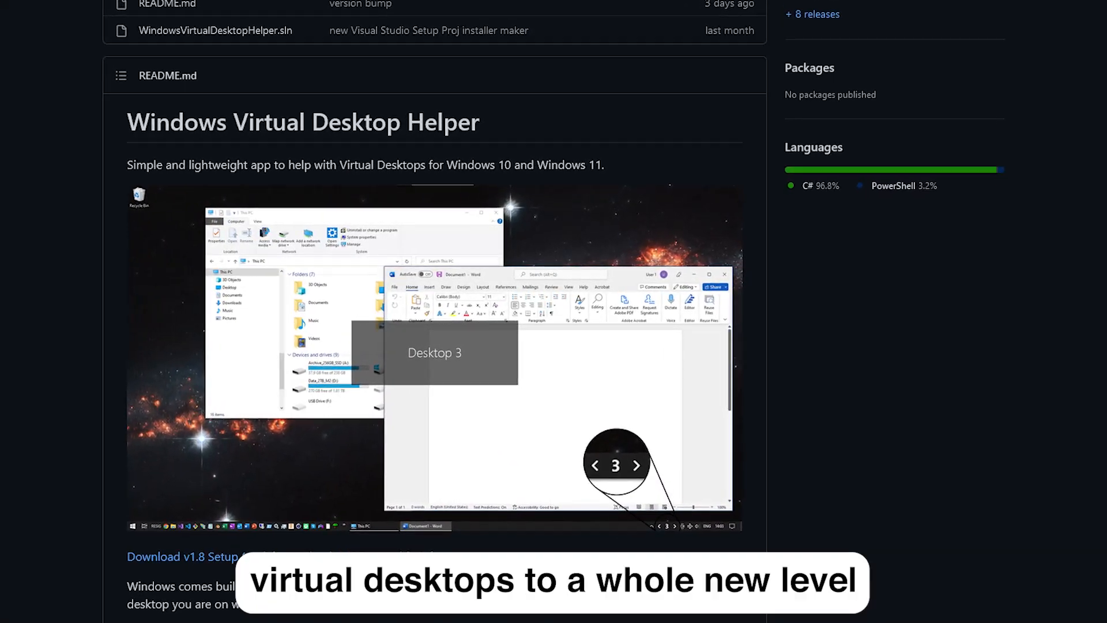
- Scroll down the project page before starting a new search tab
scroll("down", 3)
type("v")
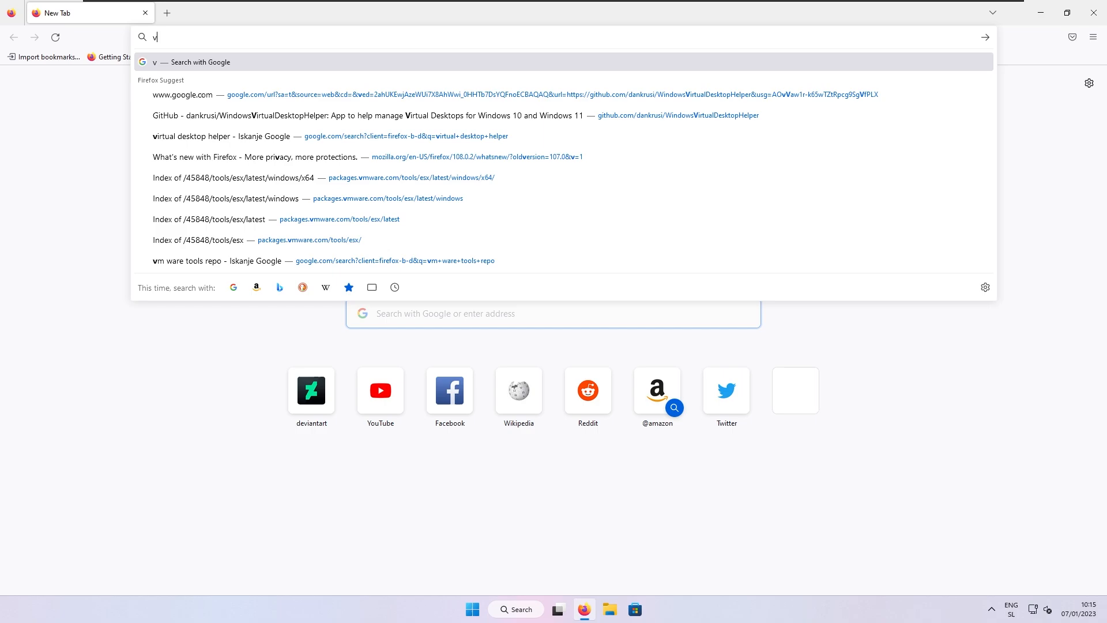
- Search 'virtual desk' and land on the dankrusi WindowsVirtualDesktopHelper repository
type("irtual desktop helper")
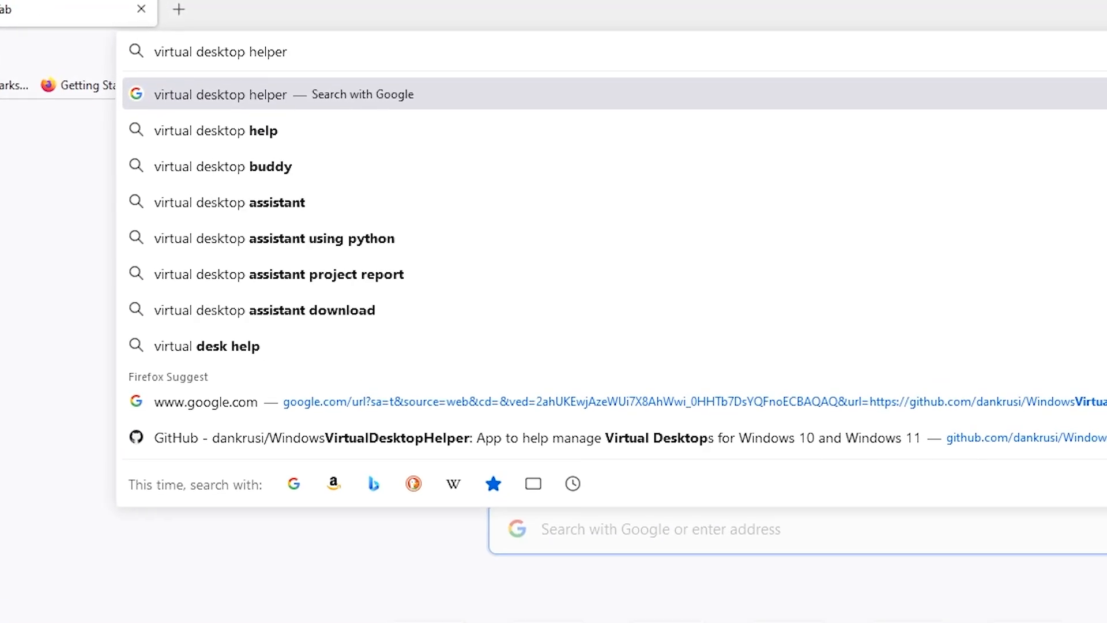
left_click(220, 94)
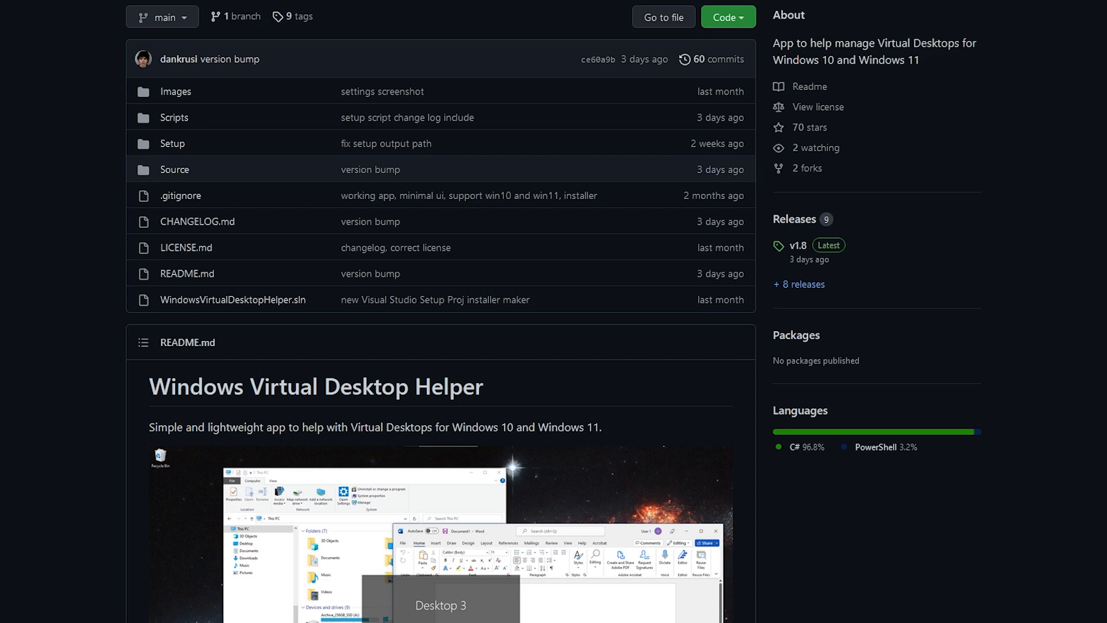
- Read down the README through Features and fixes to the v1.8 latest release entry
scroll("down", 3)
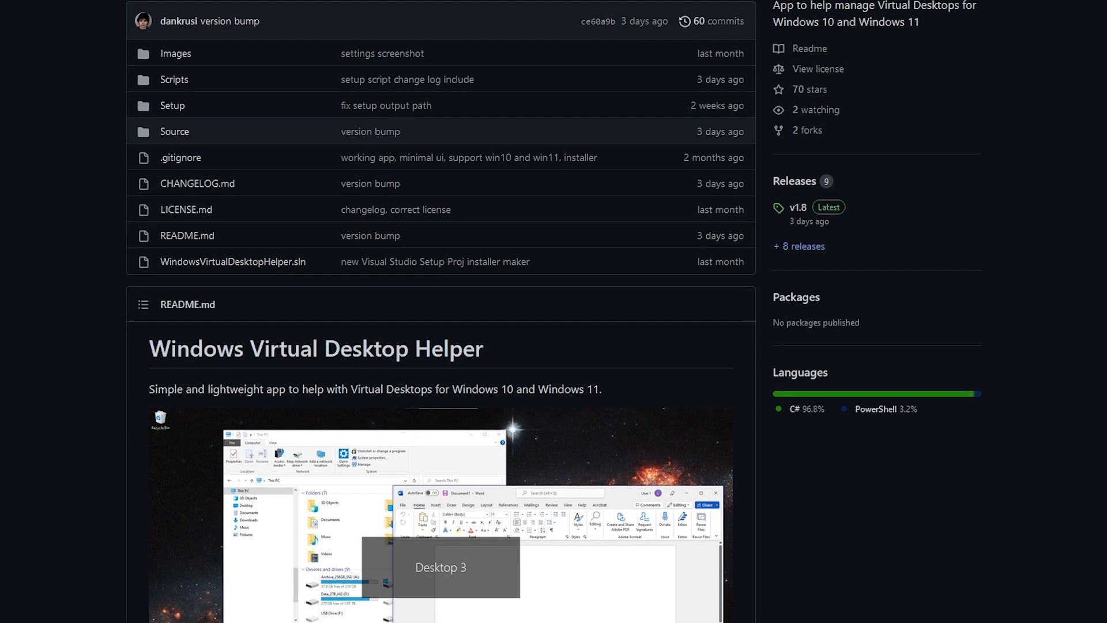
scroll("down", 3)
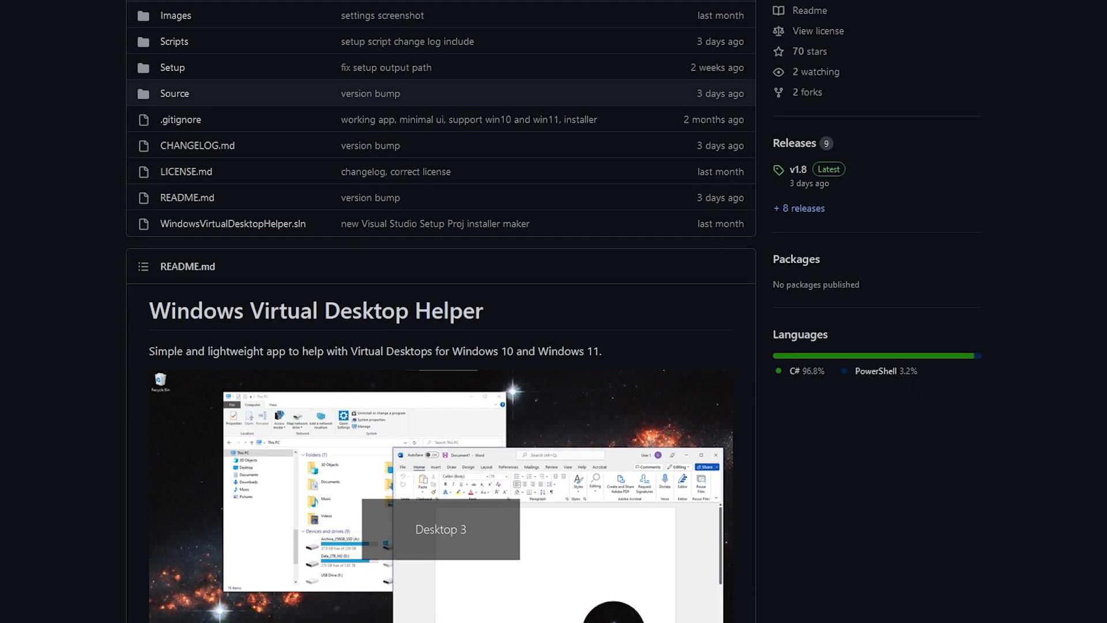
scroll("down", 3)
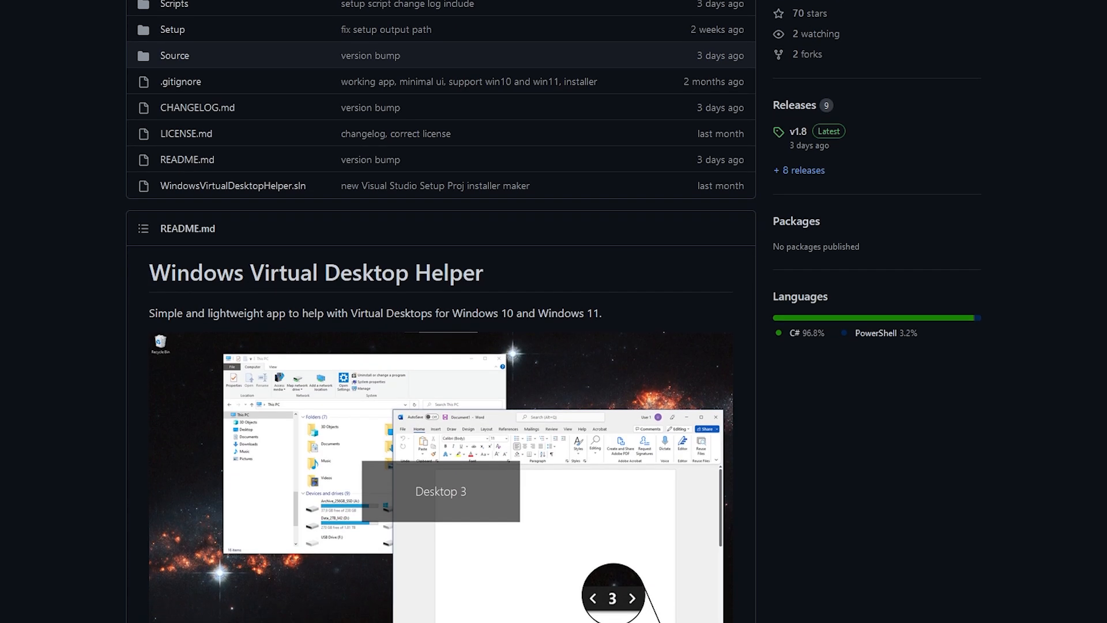
scroll("down", 3)
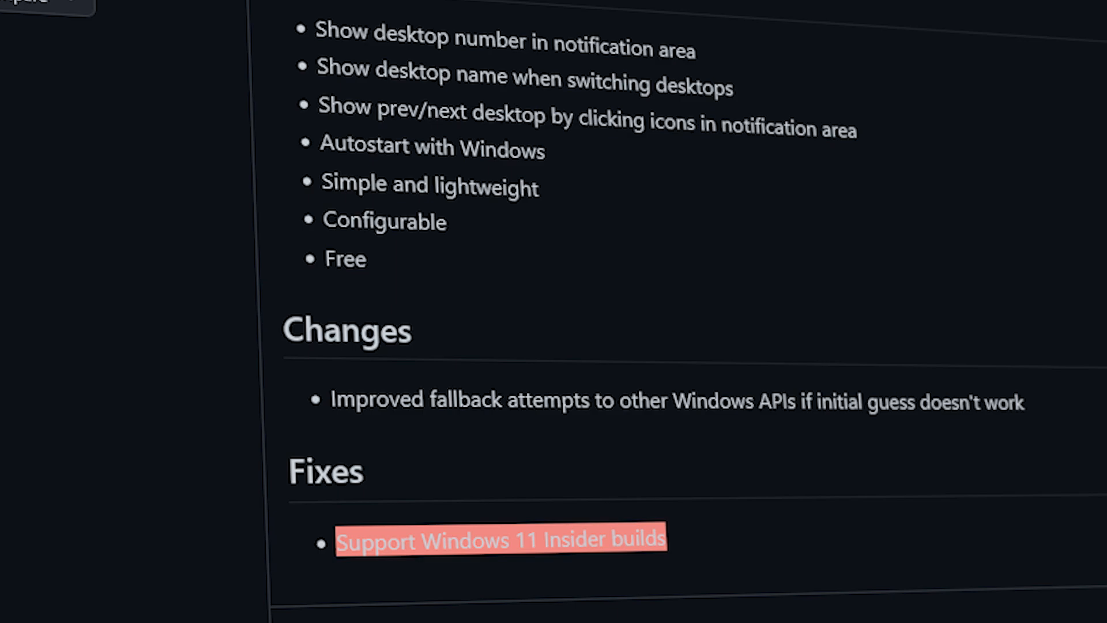
scroll("down", 3)
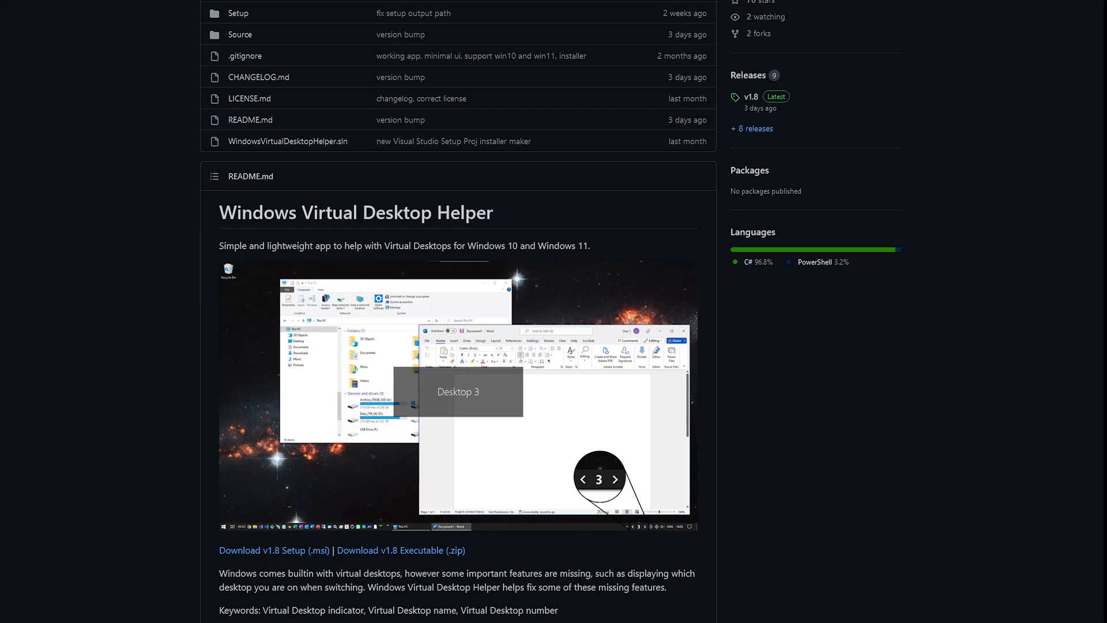
scroll("down", 3)
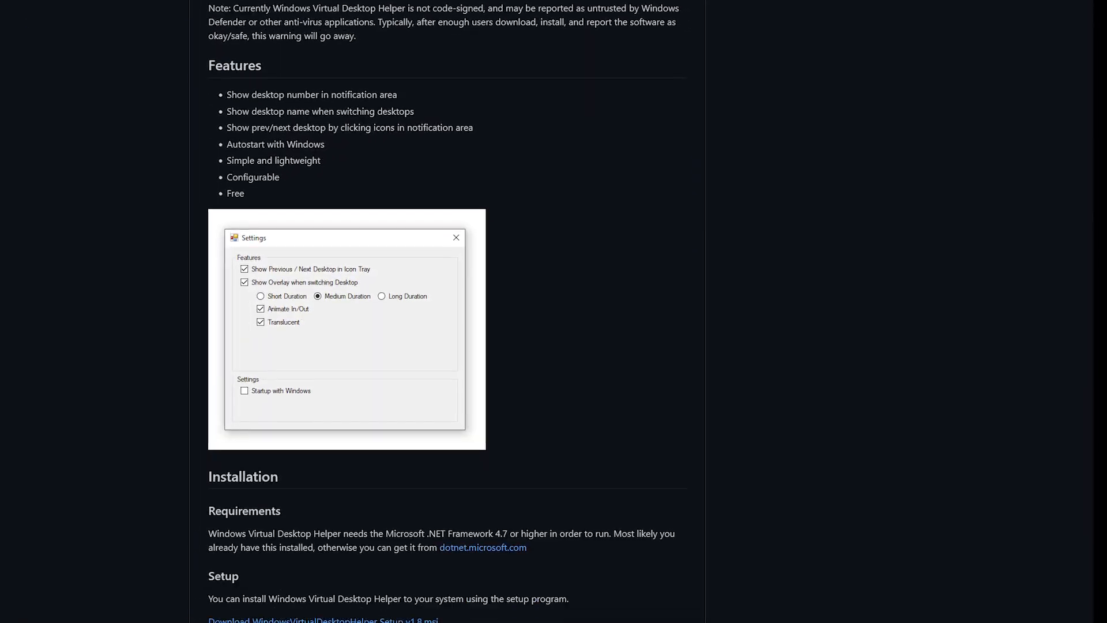
scroll("down", 3)
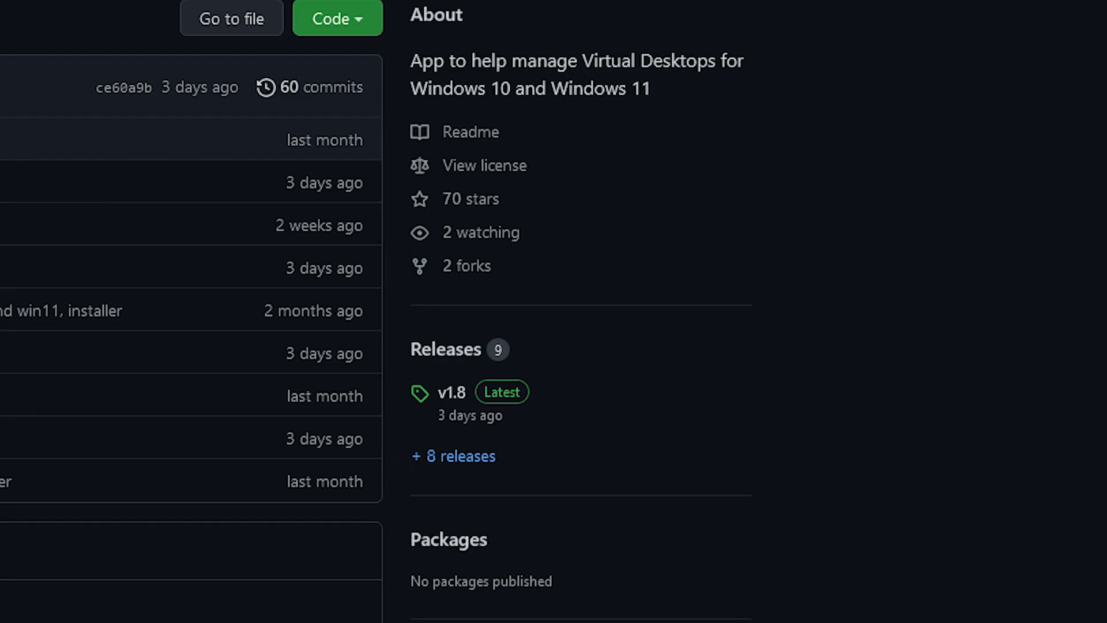
- View the v1.8 release details and scroll down to its Assets list
left_click(450, 392)
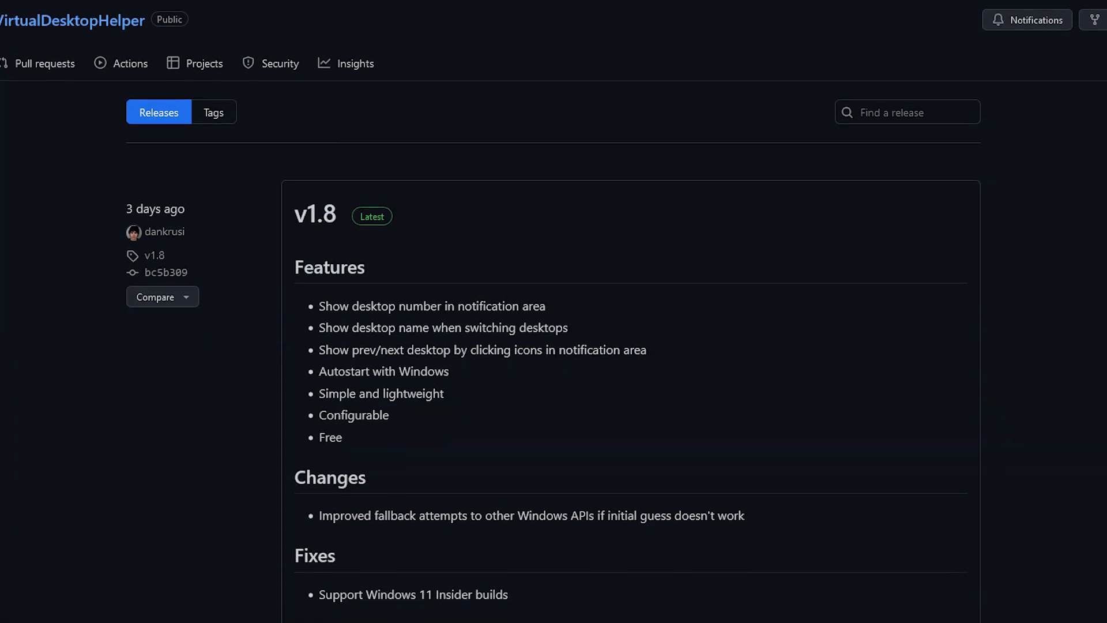
scroll("down", 3)
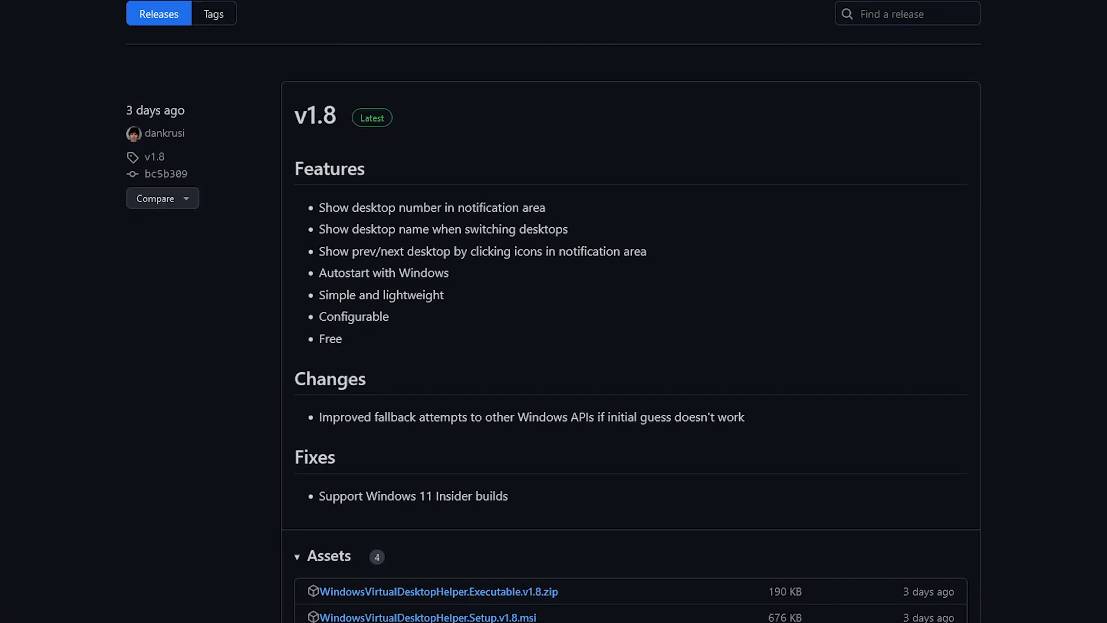
scroll("down", 3)
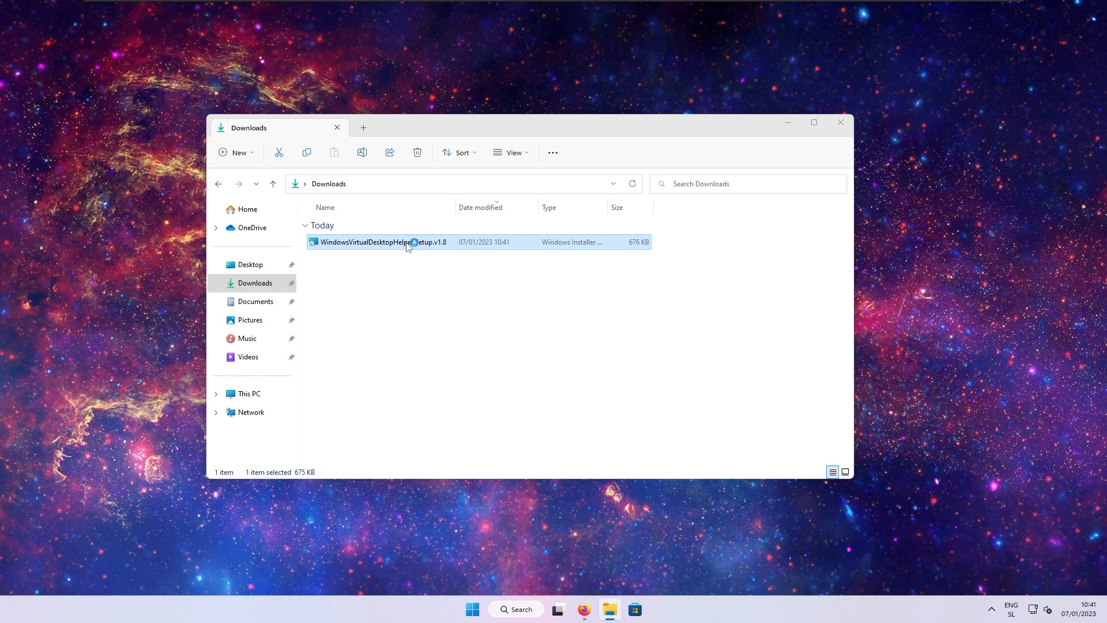
- Launch WindowsVirtualDesktopHelper.Setup.v1.8 and choose Run anyway past the SmartScreen warning
double_click(382, 242)
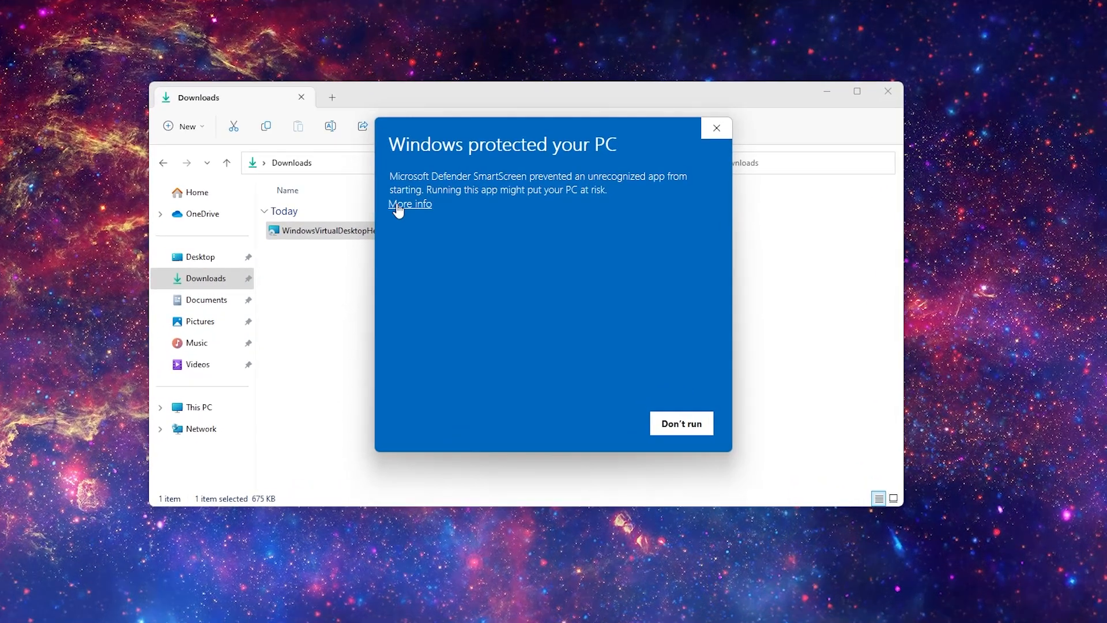
left_click(409, 203)
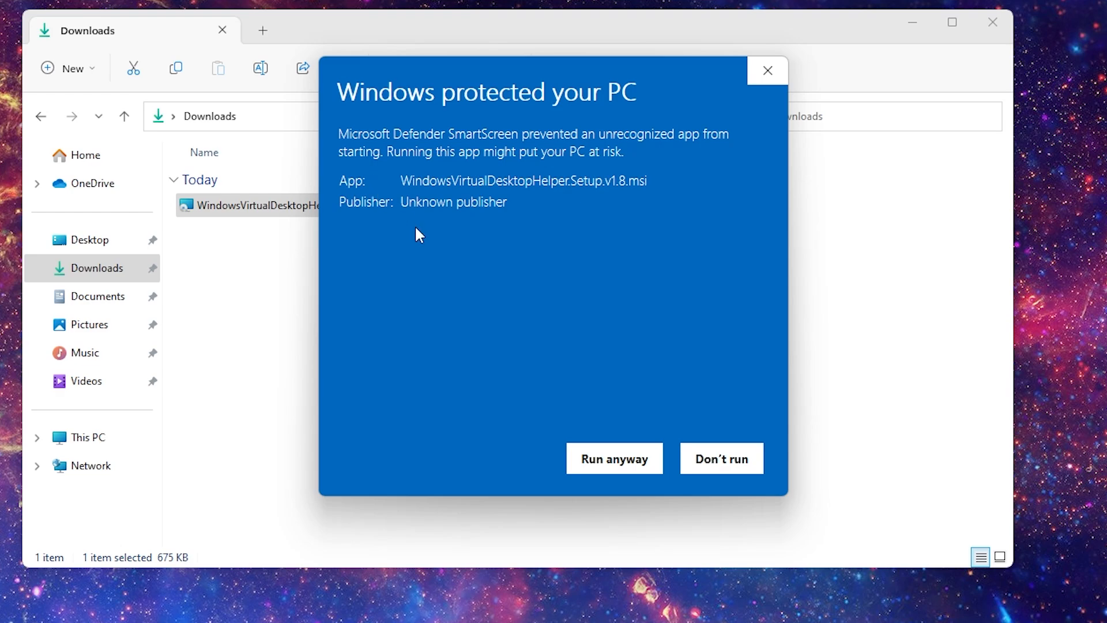
mouse_move(581, 475)
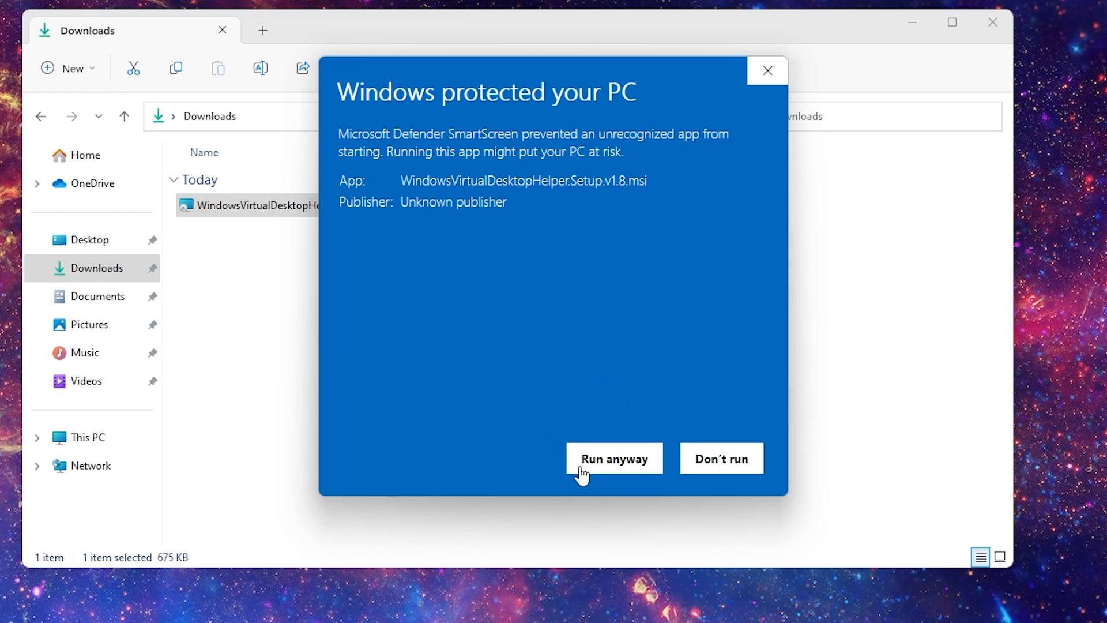
left_click(615, 458)
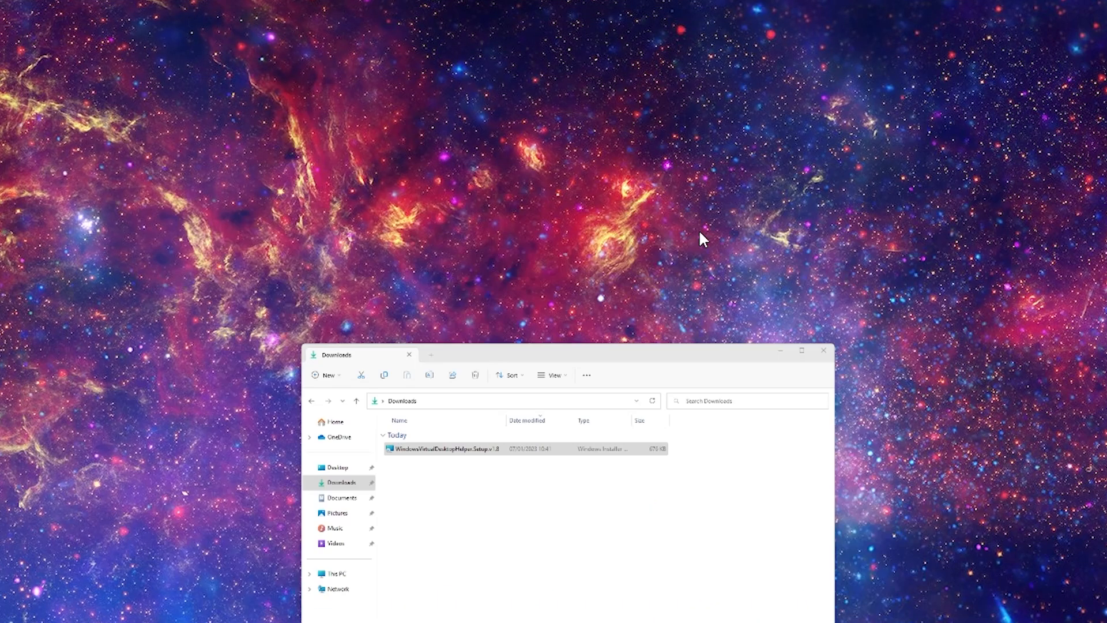
- Keep the default installation folder and check the Disk Cost it needs
double_click(445, 449)
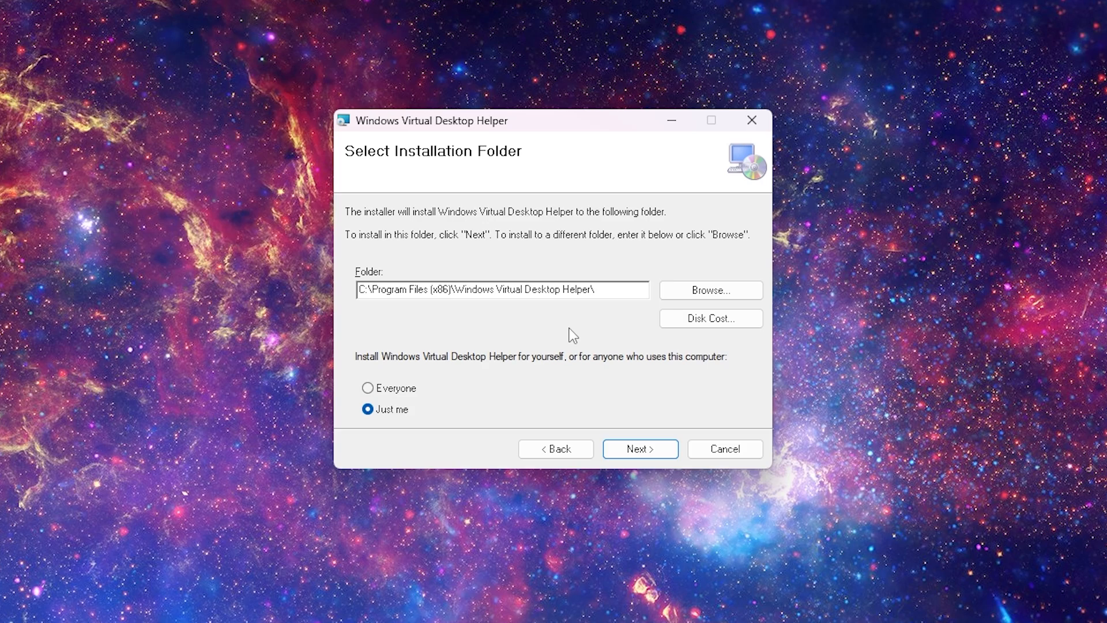
mouse_move(675, 289)
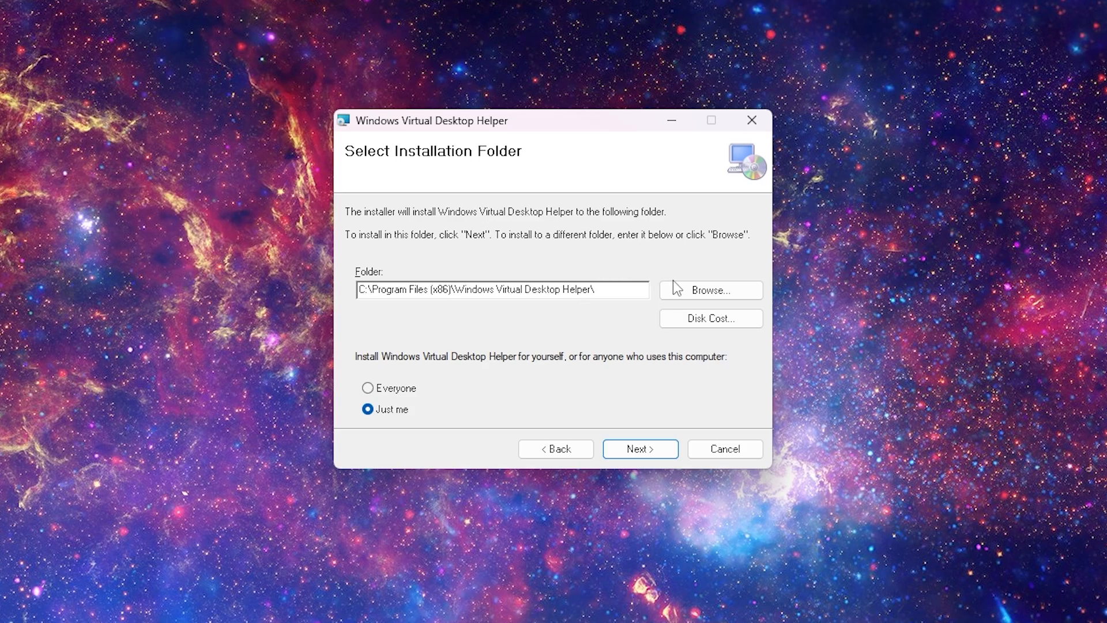
left_click(710, 291)
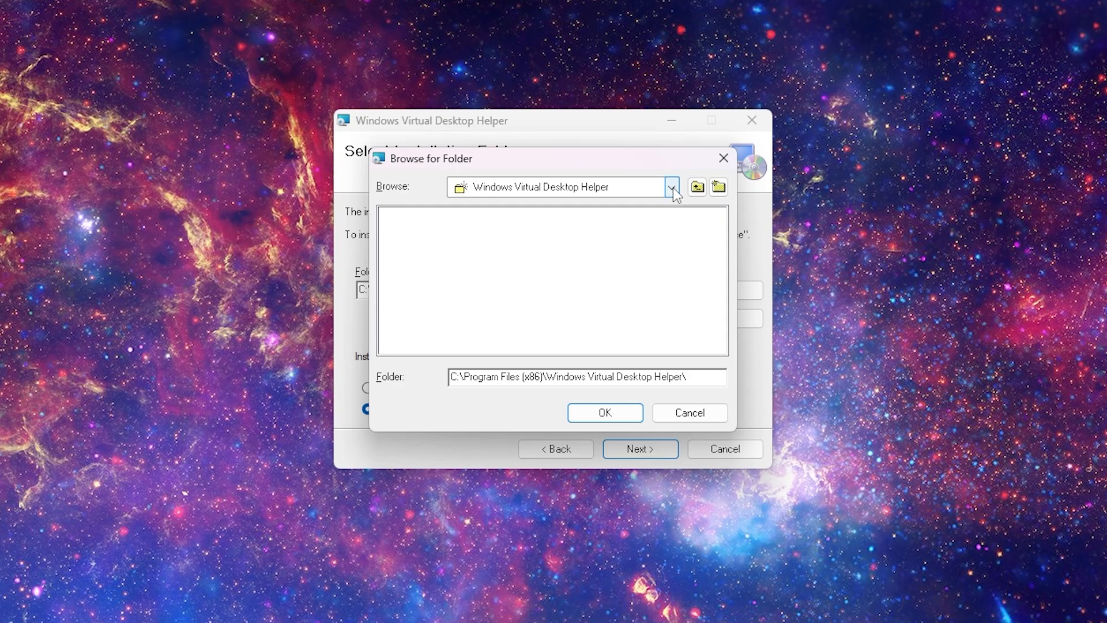
left_click(672, 187)
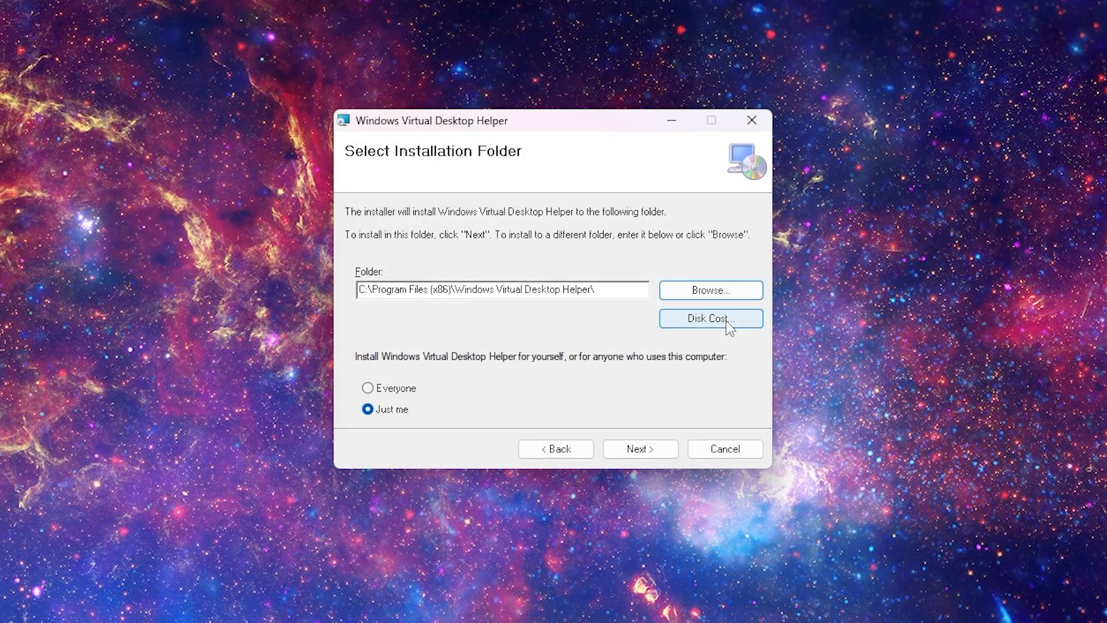
left_click(710, 319)
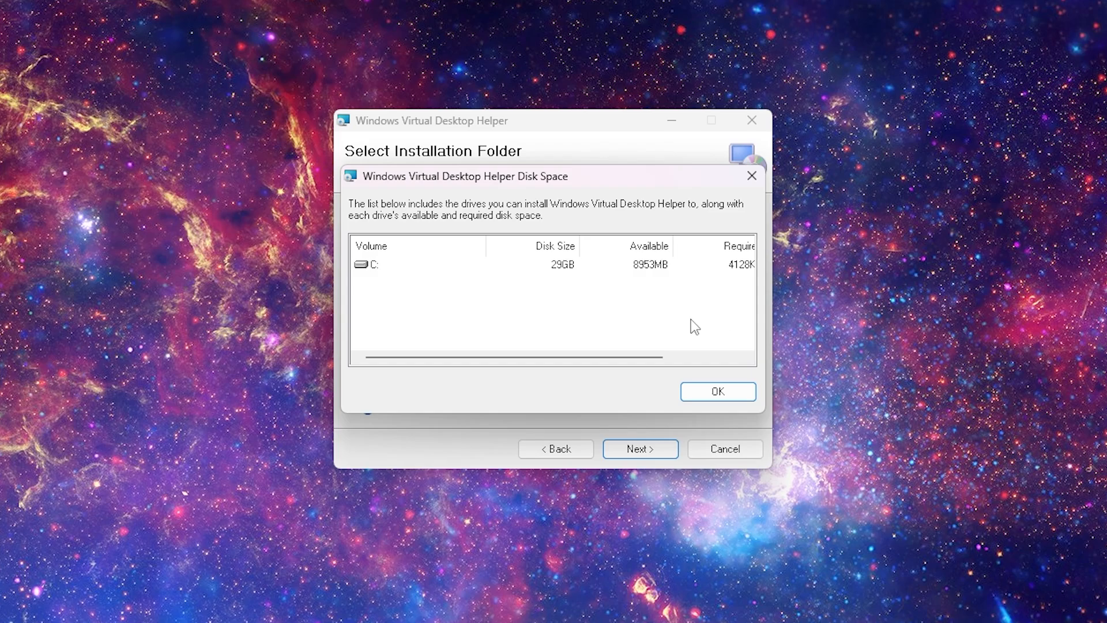
scroll("right", 3)
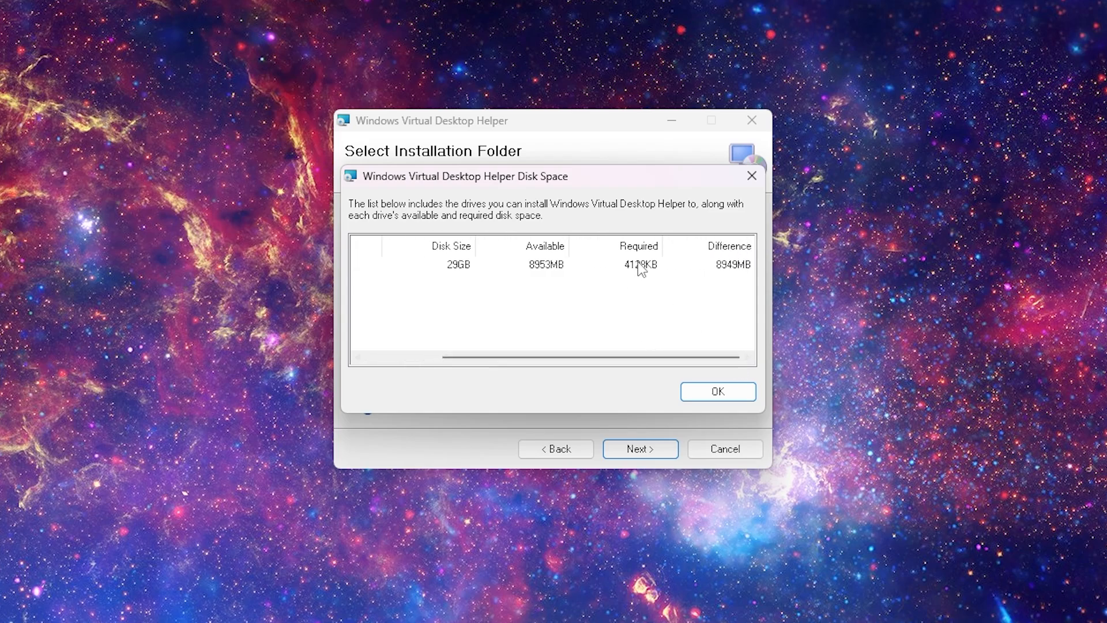
- Install for Just me, confirm, run the installation and close when complete
left_click(717, 391)
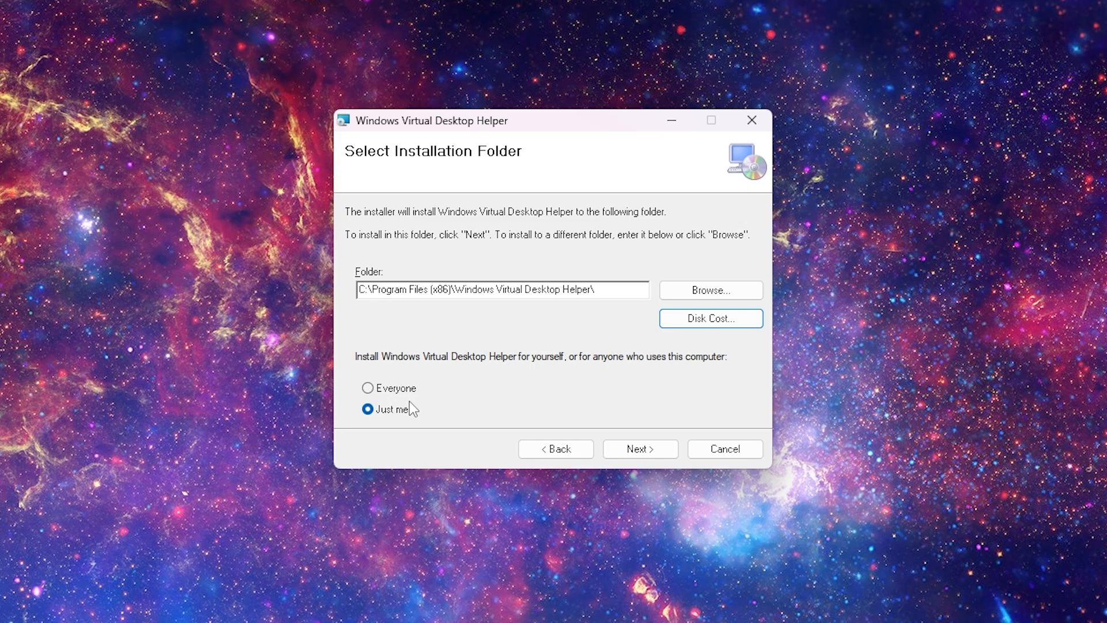
left_click(367, 387)
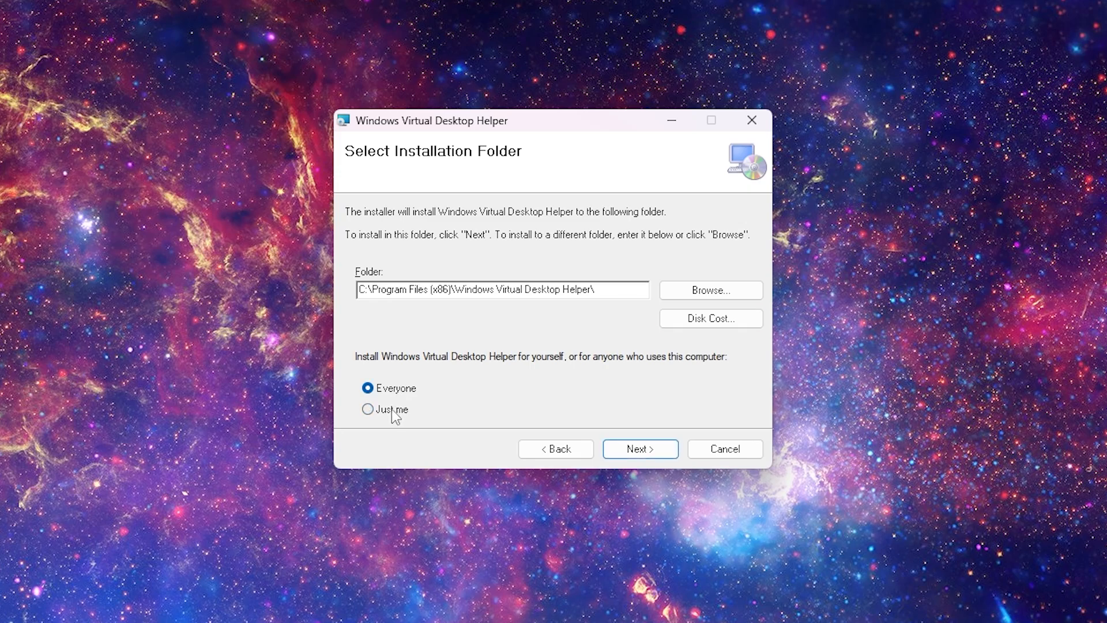
left_click(365, 409)
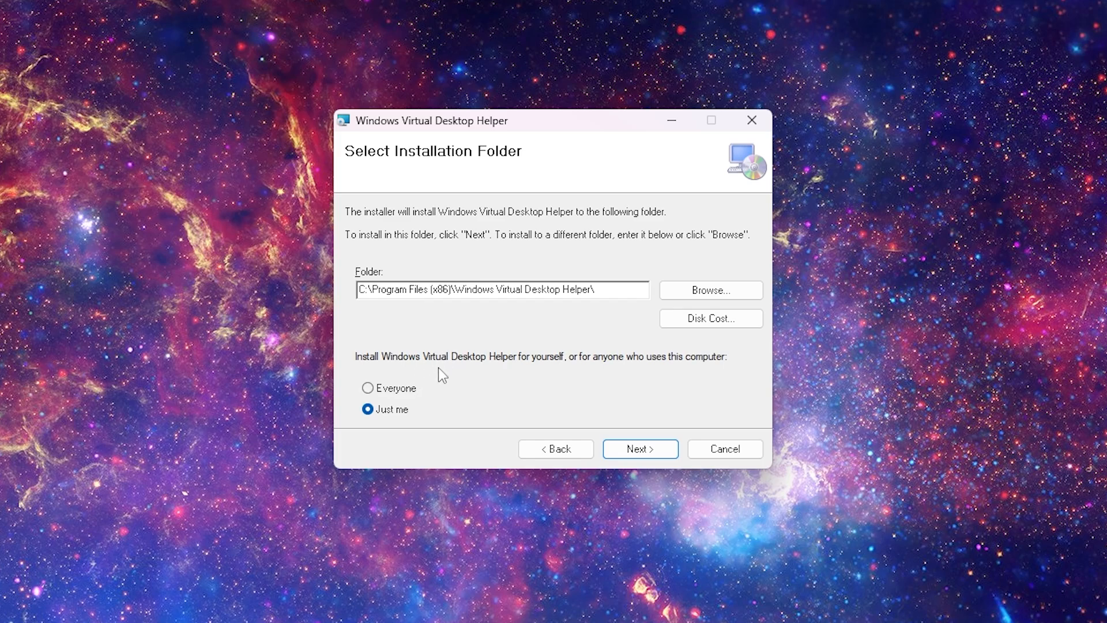
left_click(640, 449)
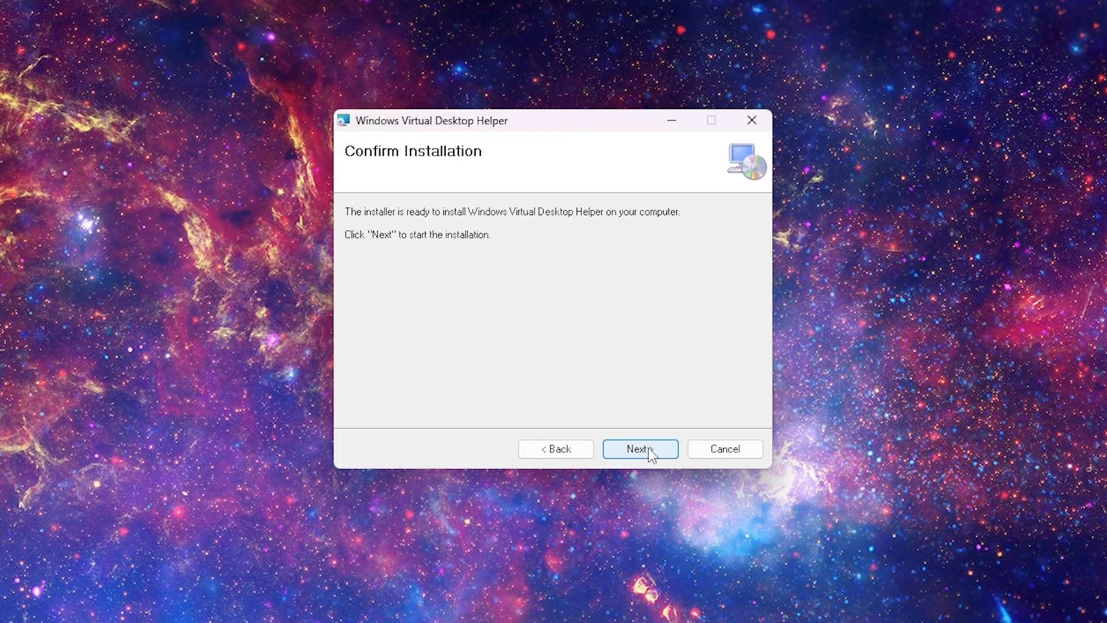
left_click(640, 449)
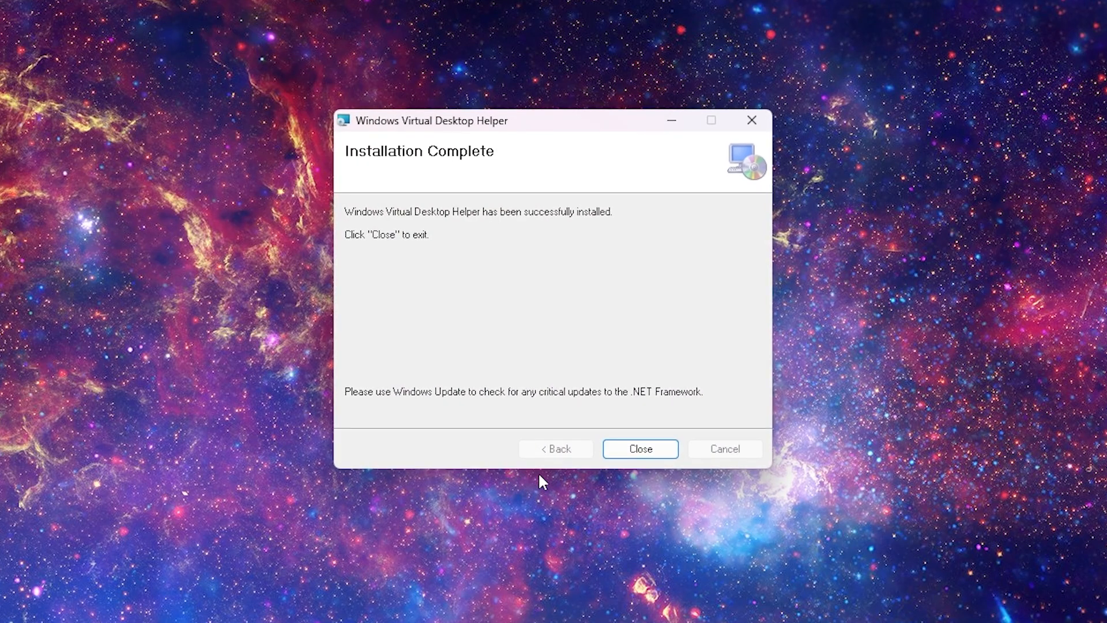
left_click(640, 448)
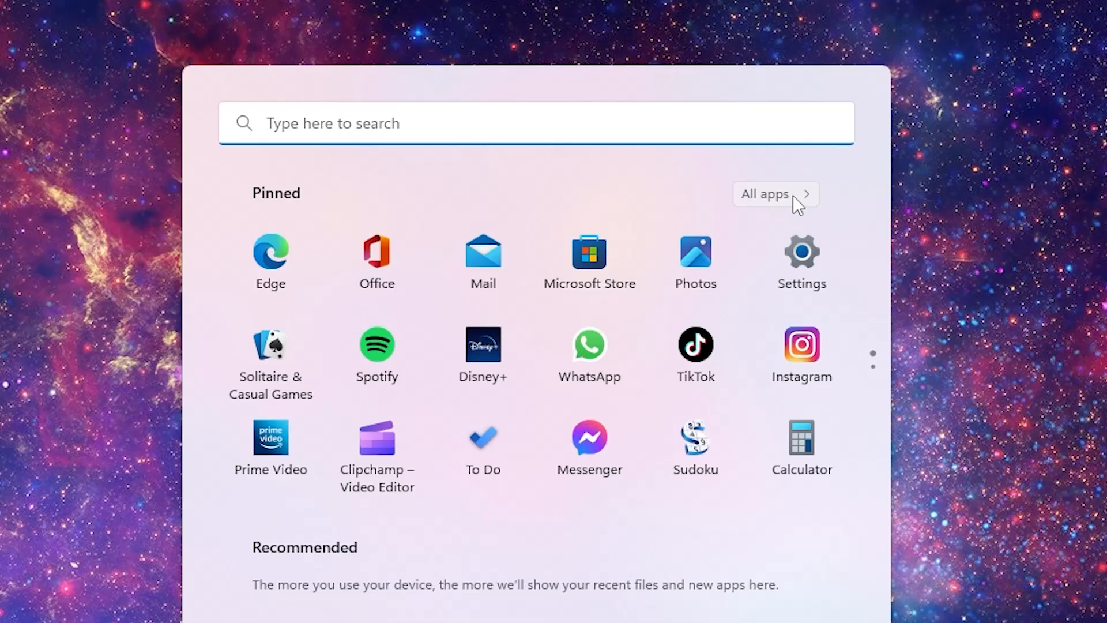
- Find Windows Virtual Desktop Helper under W in All apps and launch it
left_click(766, 194)
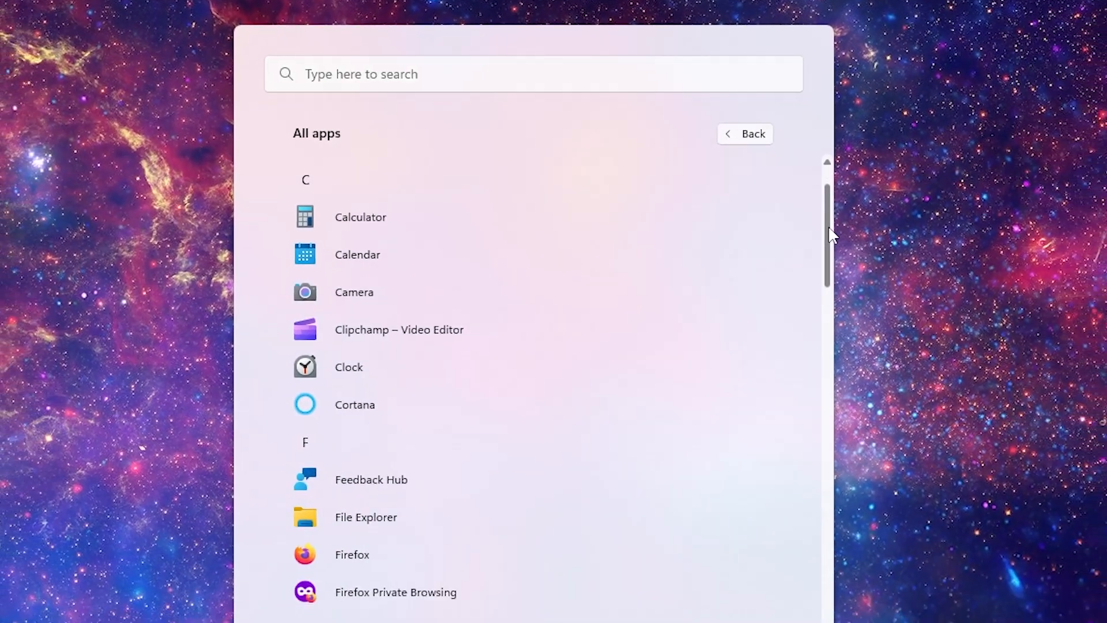
scroll("down", 3)
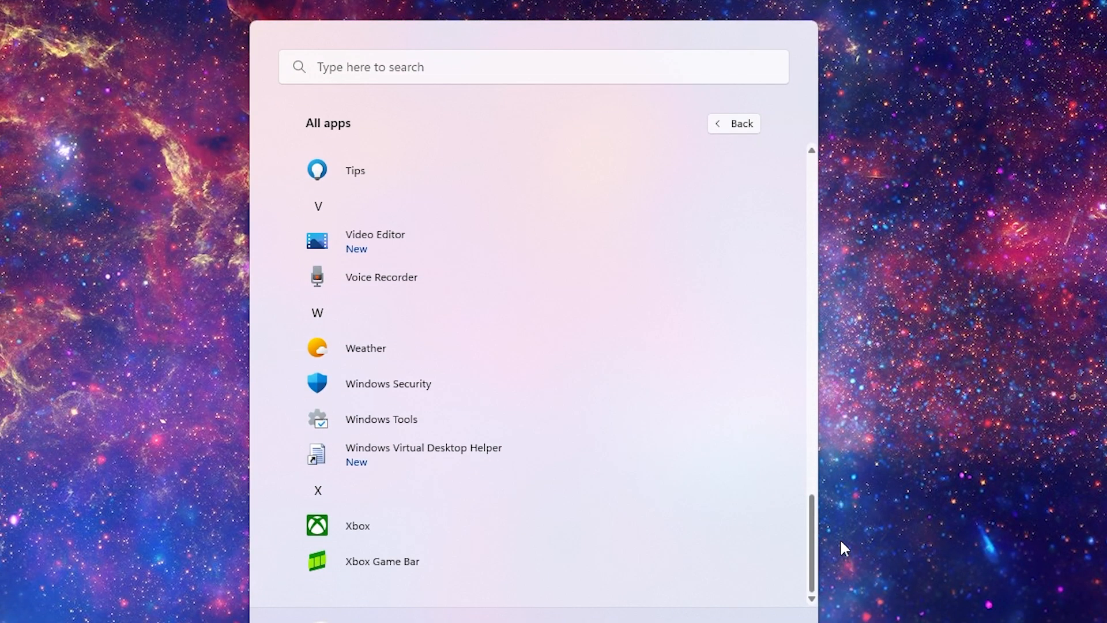
mouse_move(476, 468)
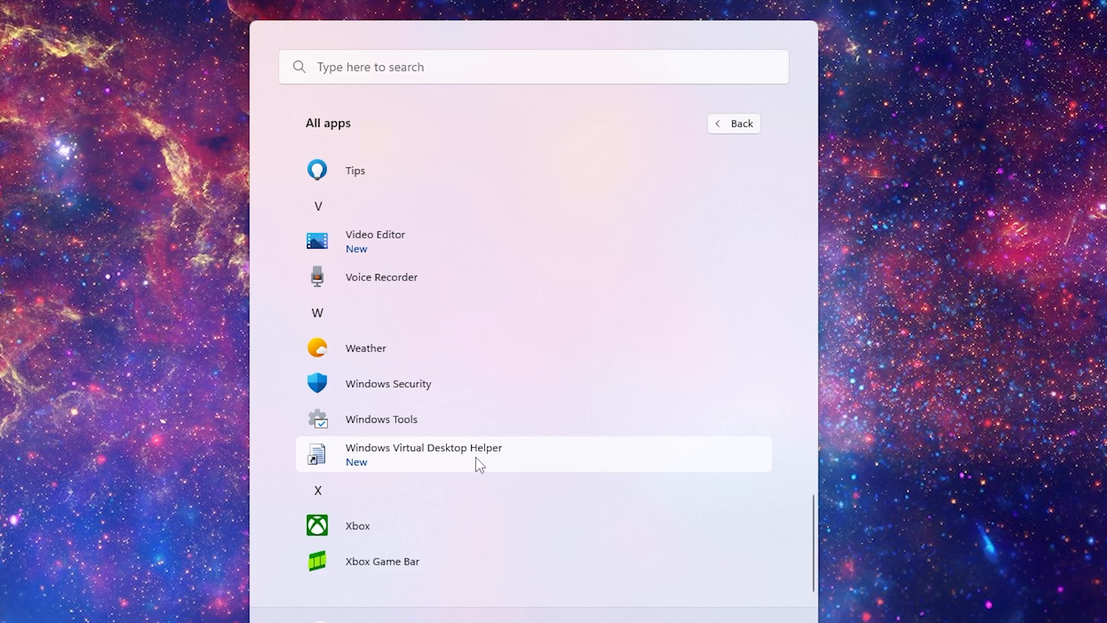
left_click(424, 454)
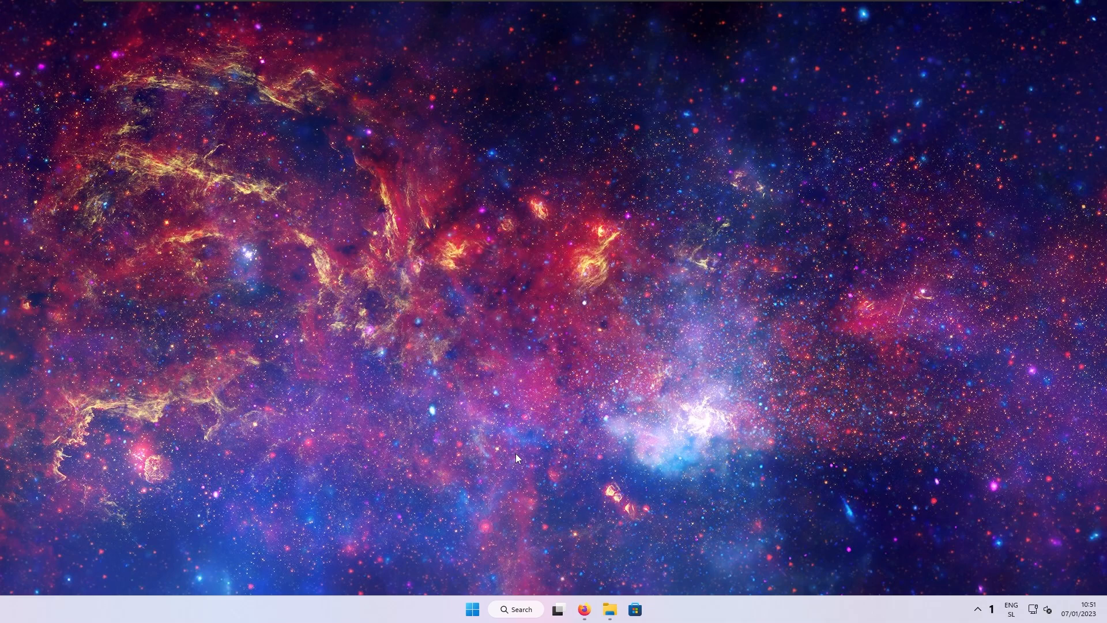
mouse_move(1001, 607)
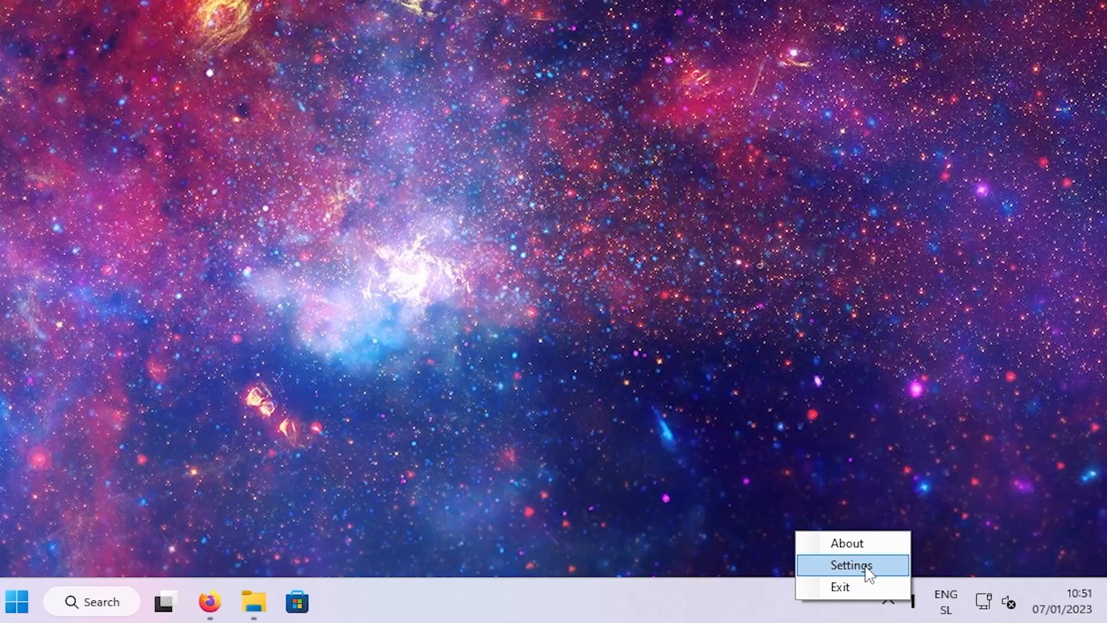
- Open Settings from the tray icon and toggle the previous/next desktop tray option
left_click(851, 565)
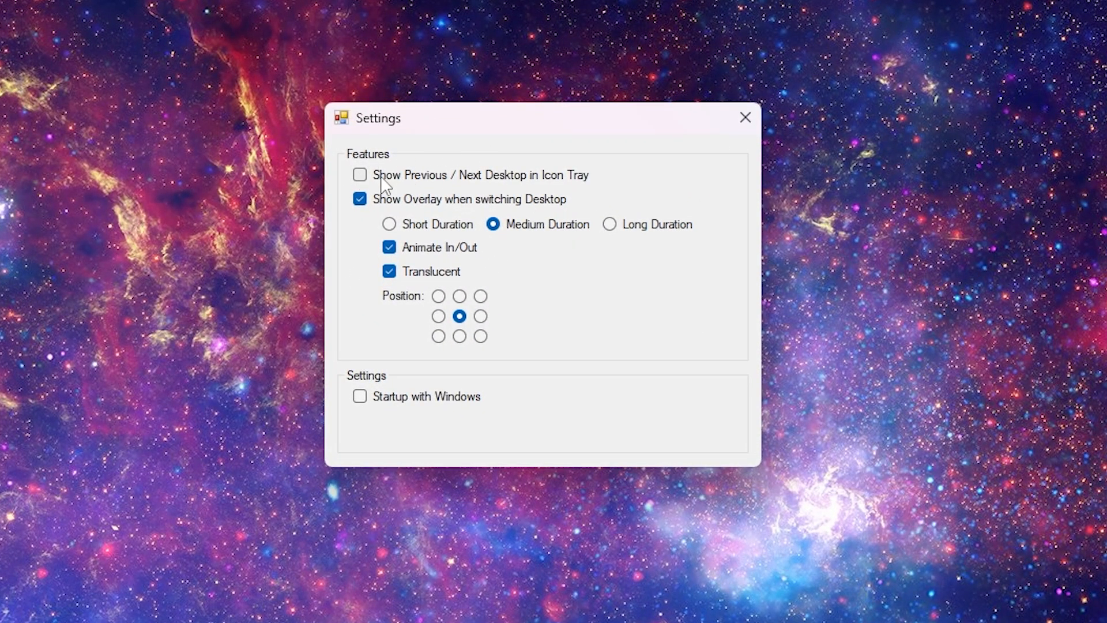
left_click(360, 175)
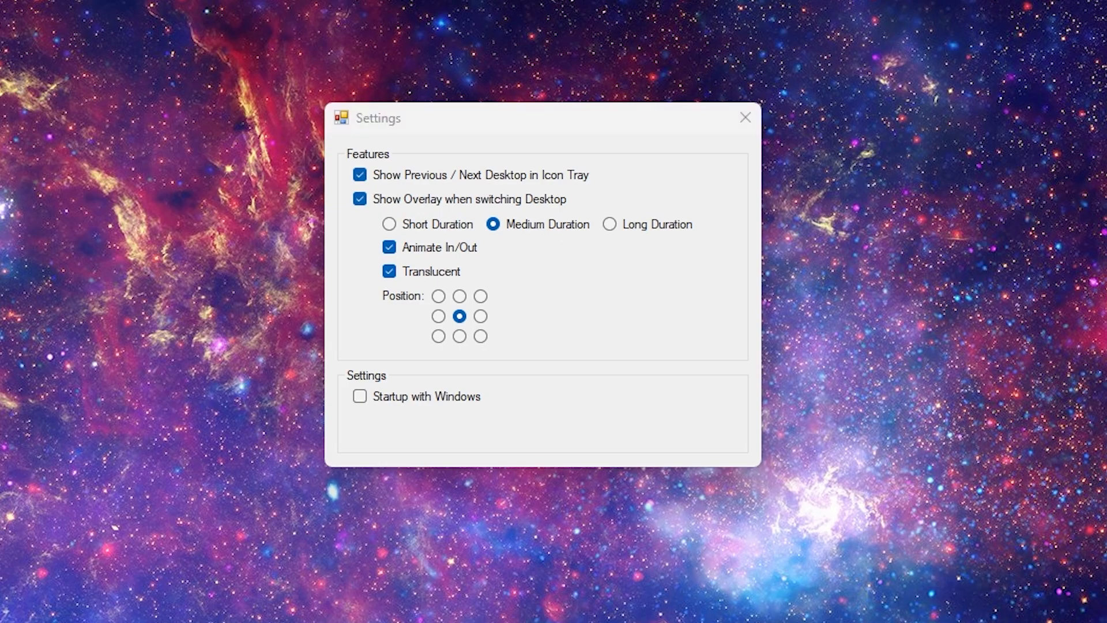
mouse_move(448, 406)
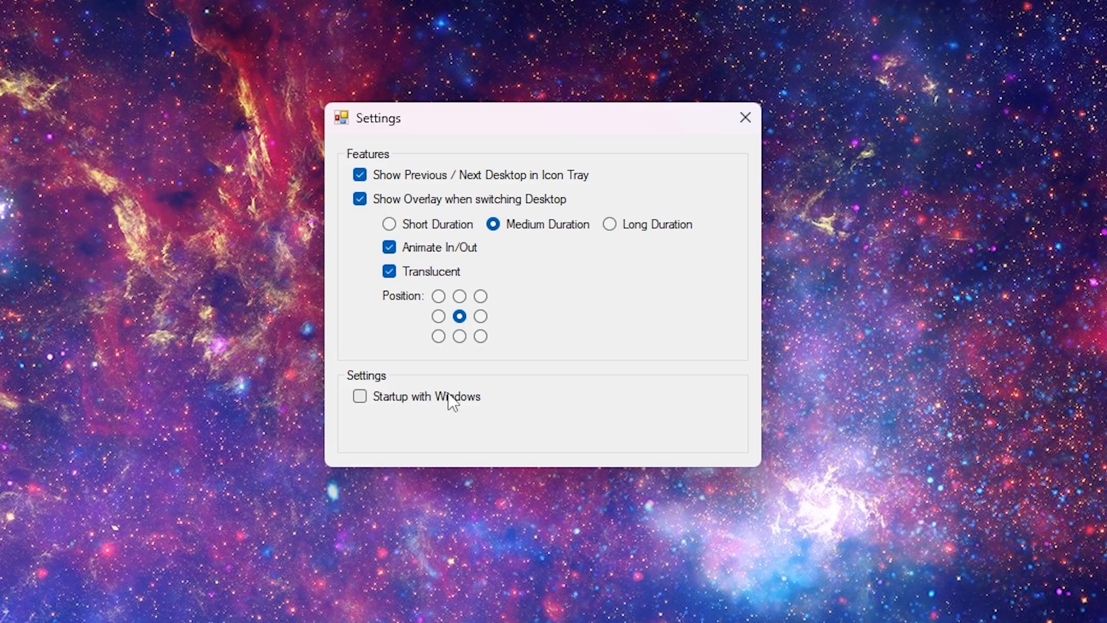
left_click(360, 396)
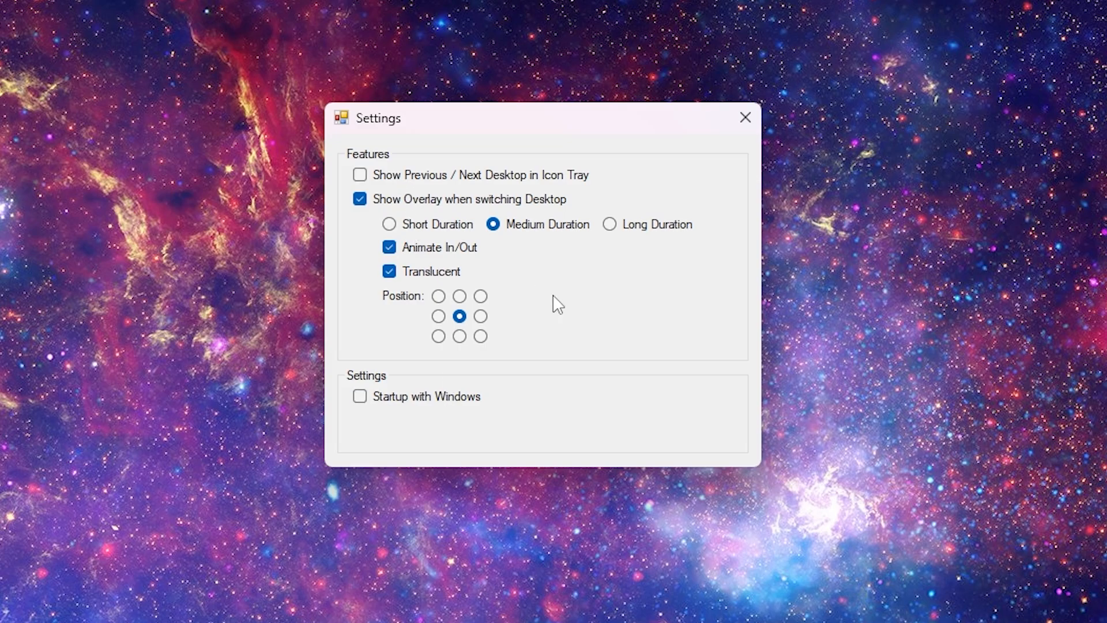
mouse_move(745, 117)
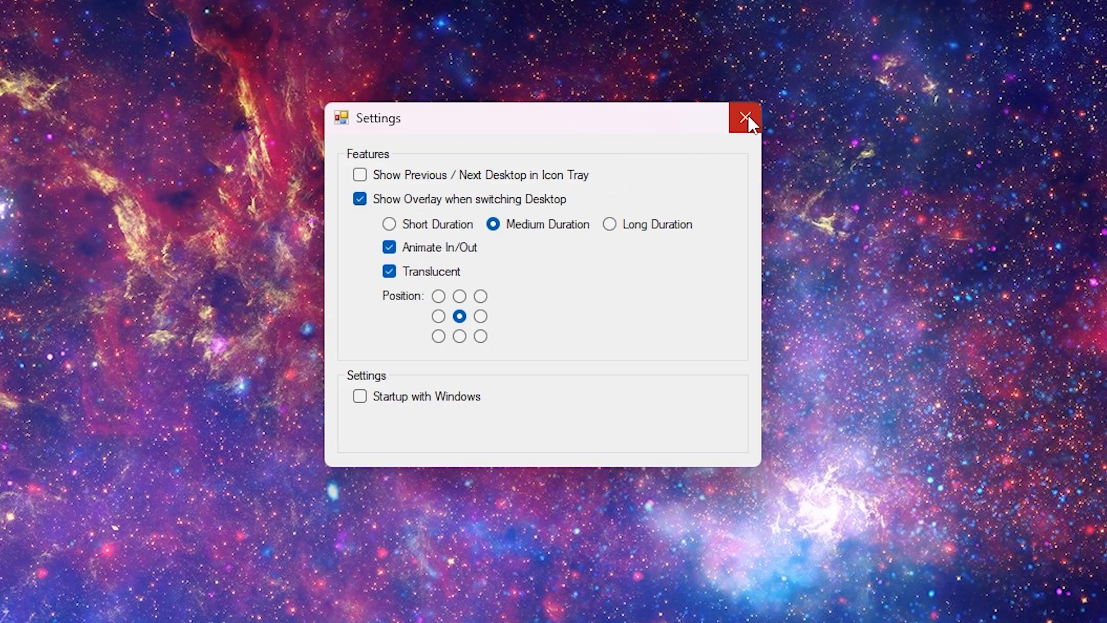
mouse_move(739, 117)
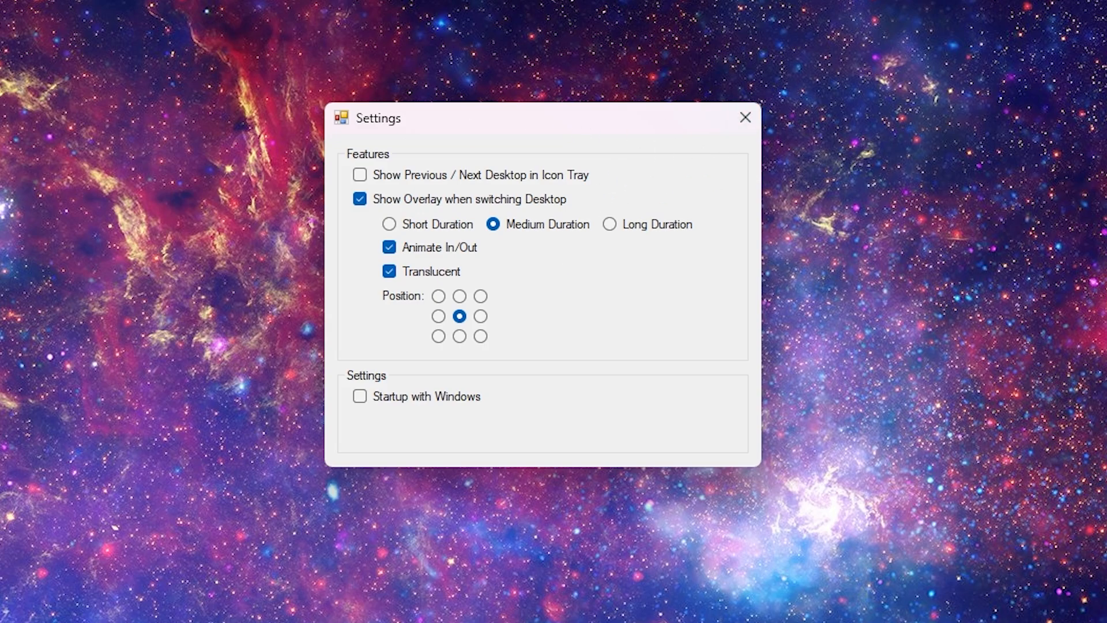
- Close Settings leaving desktop number 1 flanked by previous/next tray arrows
left_click(745, 117)
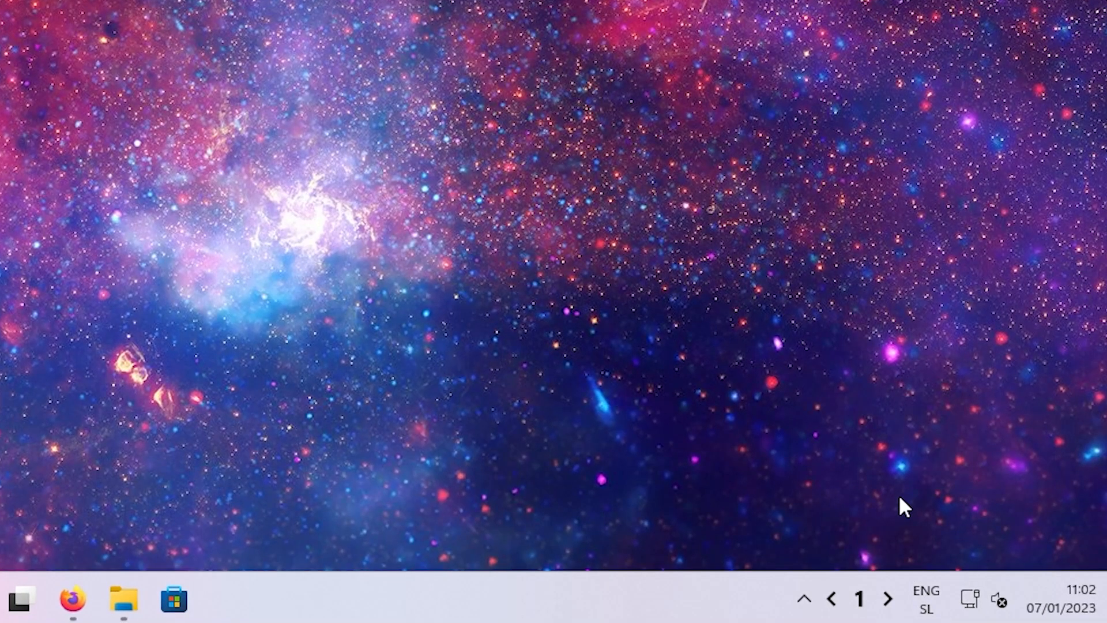
mouse_move(835, 613)
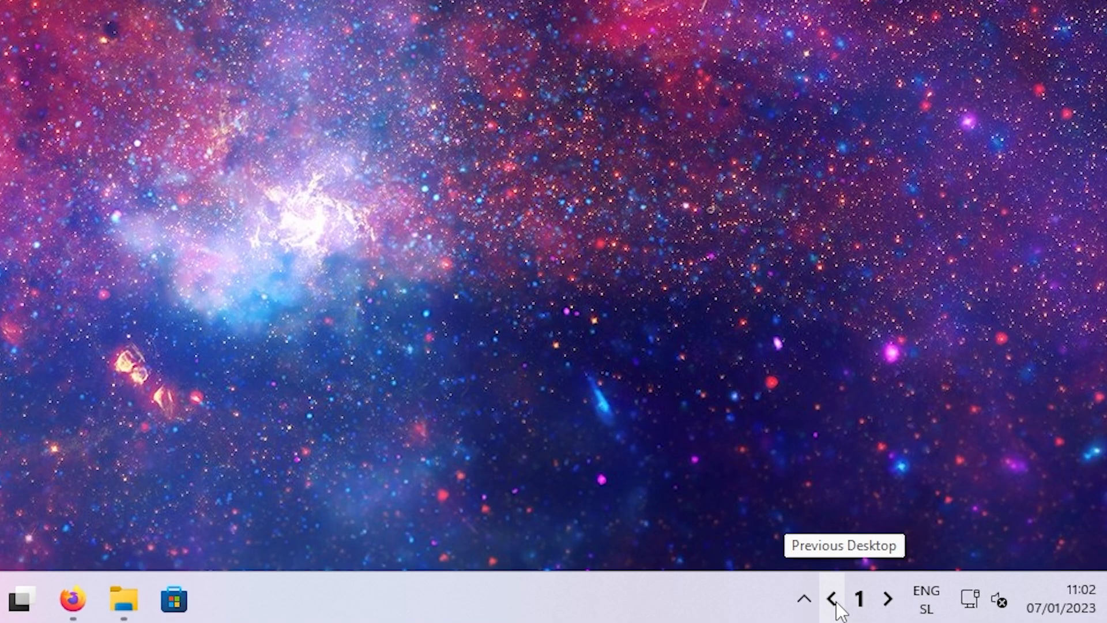
mouse_move(887, 614)
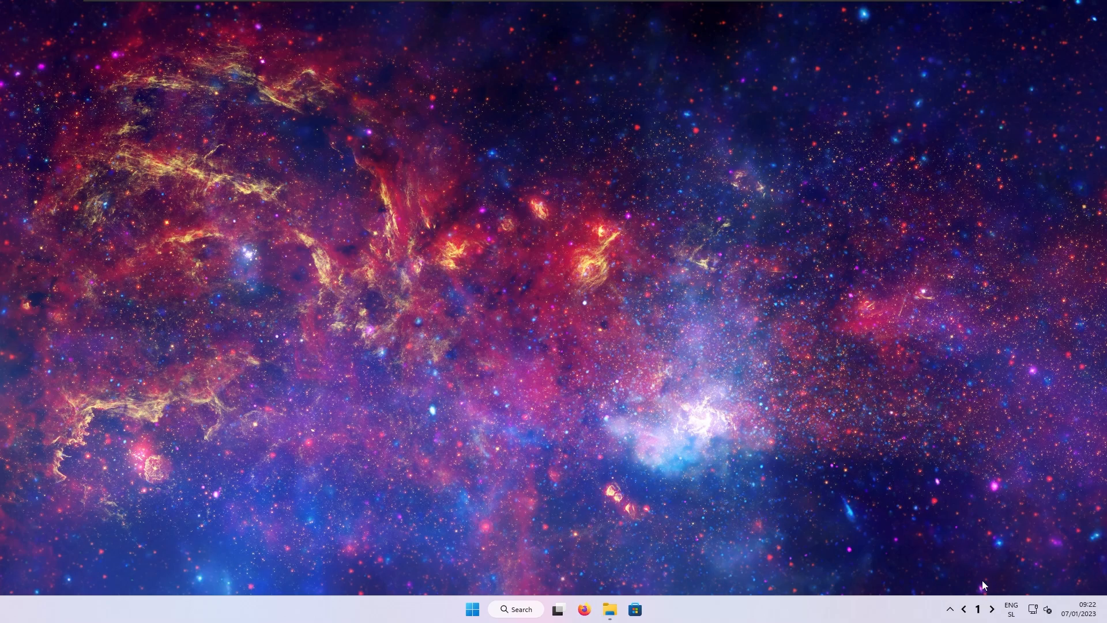
mouse_move(973, 563)
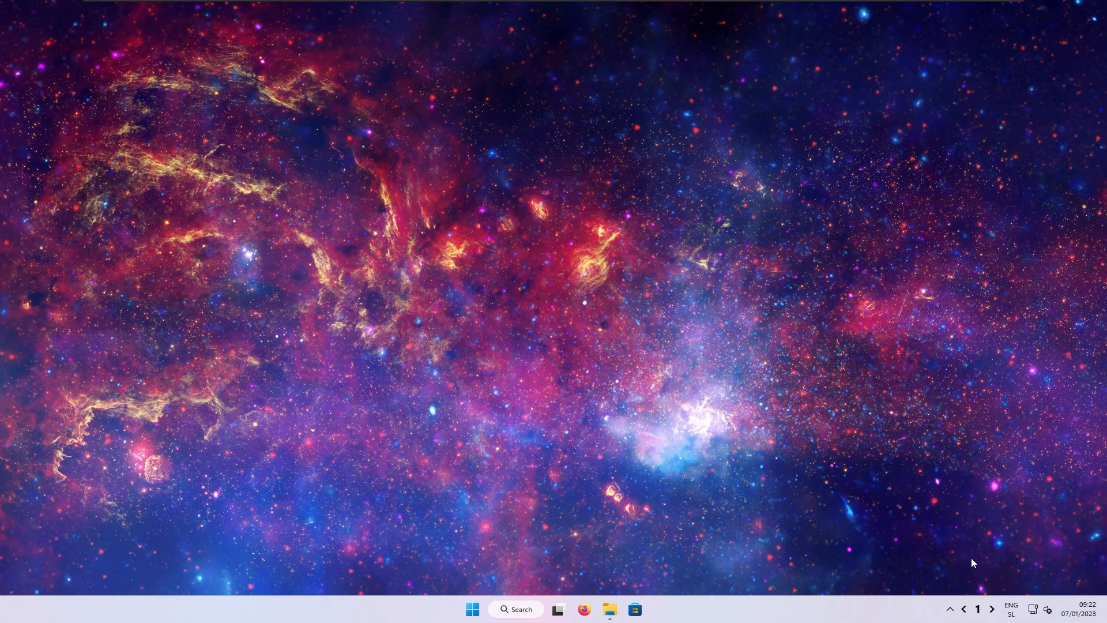
mouse_move(980, 609)
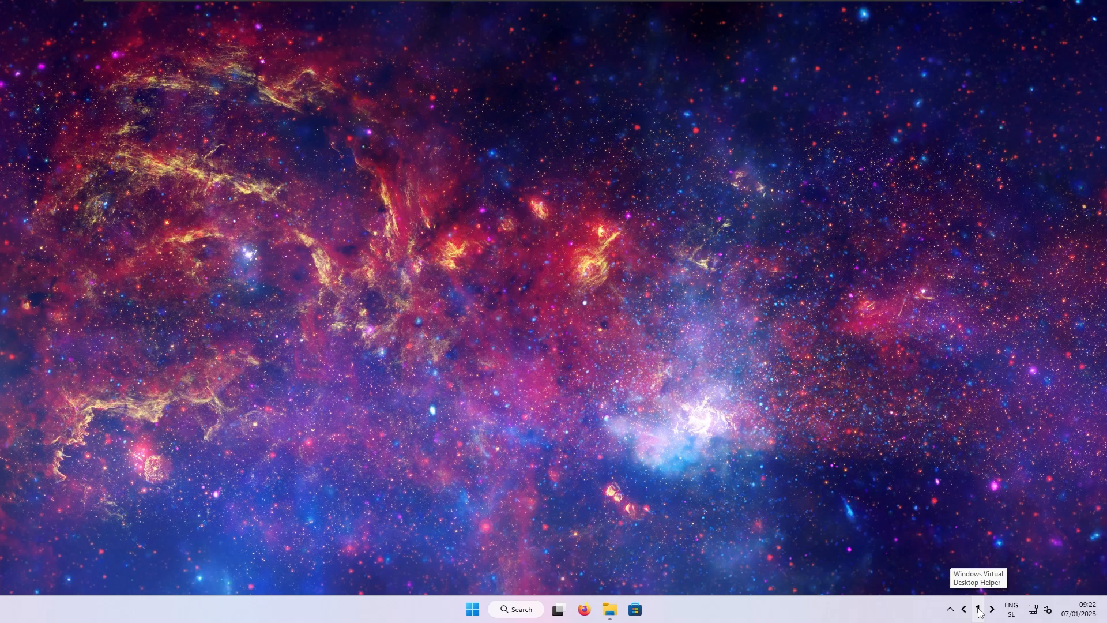
mouse_move(920, 426)
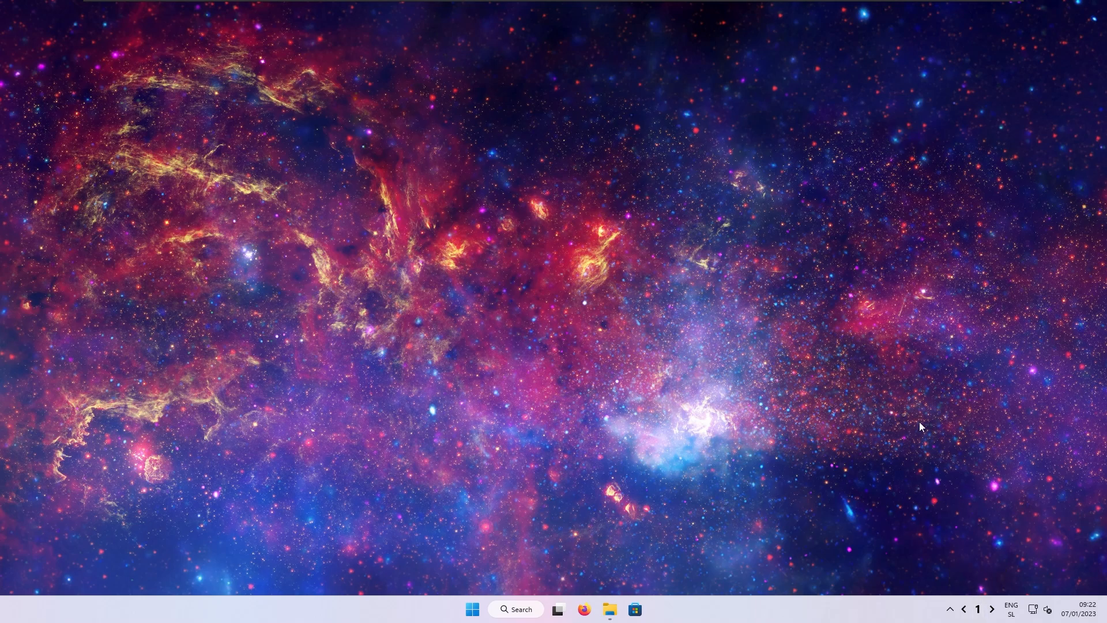
- Open File Explorer here, then create new desktops in Task View until four exist
left_click(610, 609)
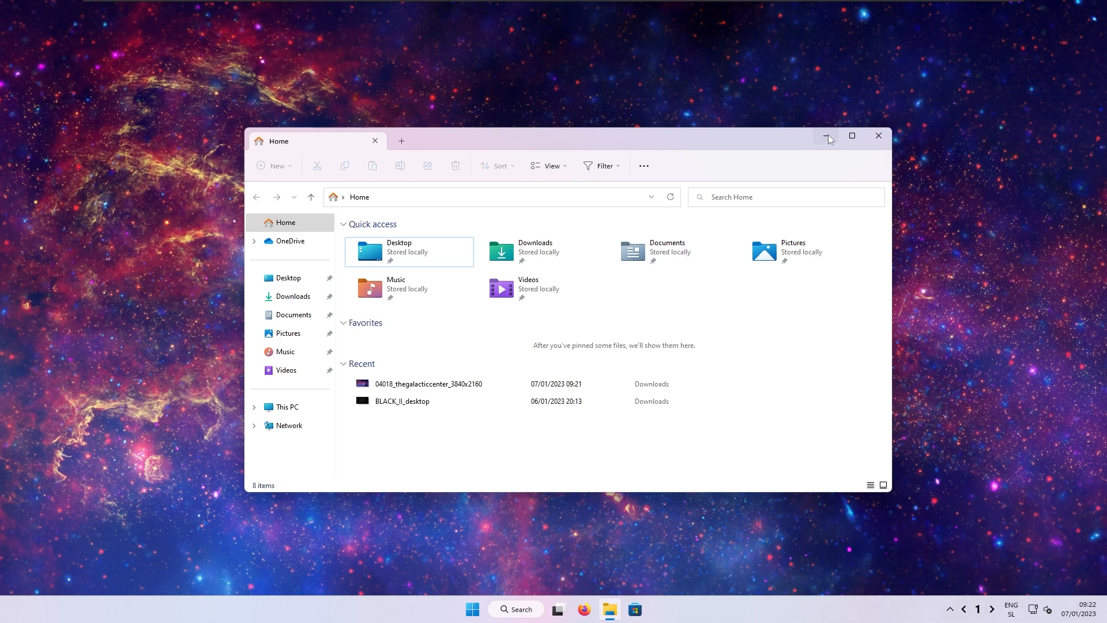
mouse_move(827, 136)
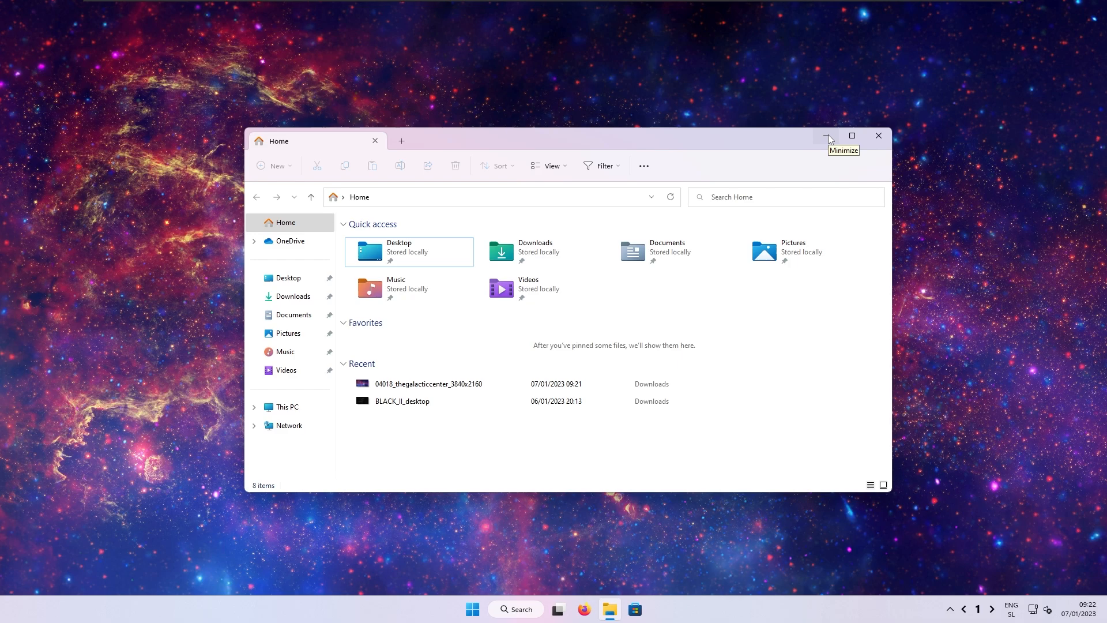
mouse_move(320, 139)
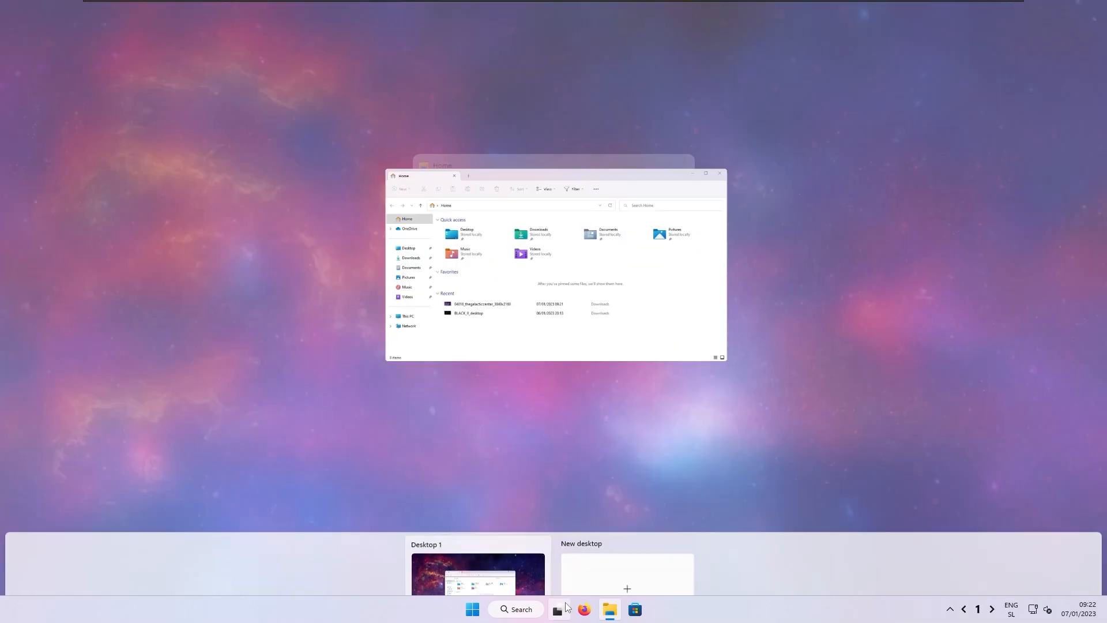
left_click(628, 588)
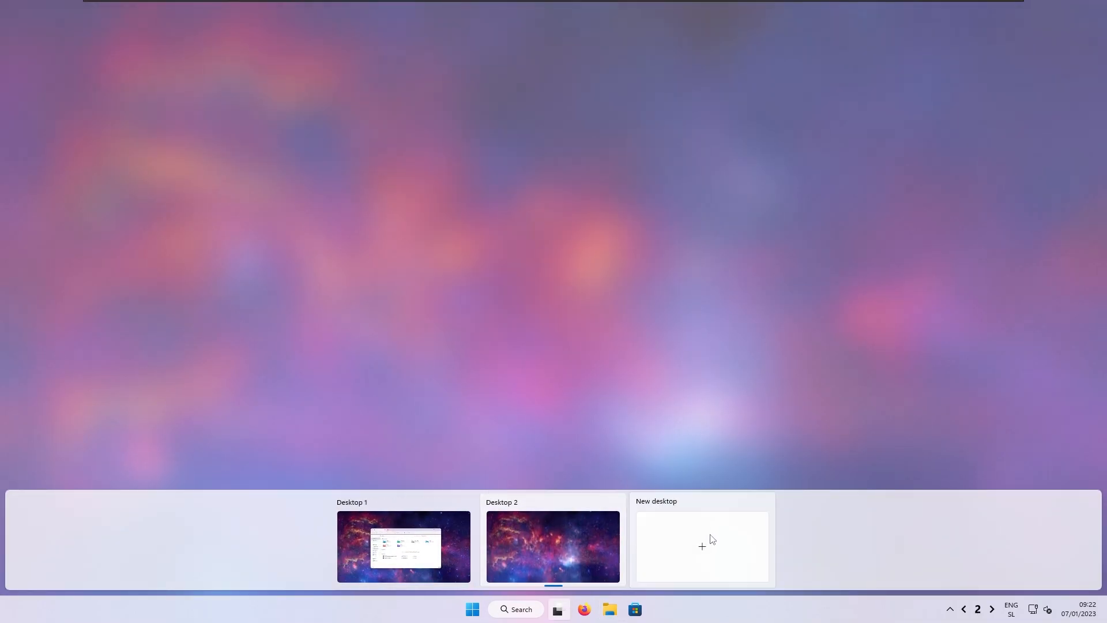
left_click(701, 546)
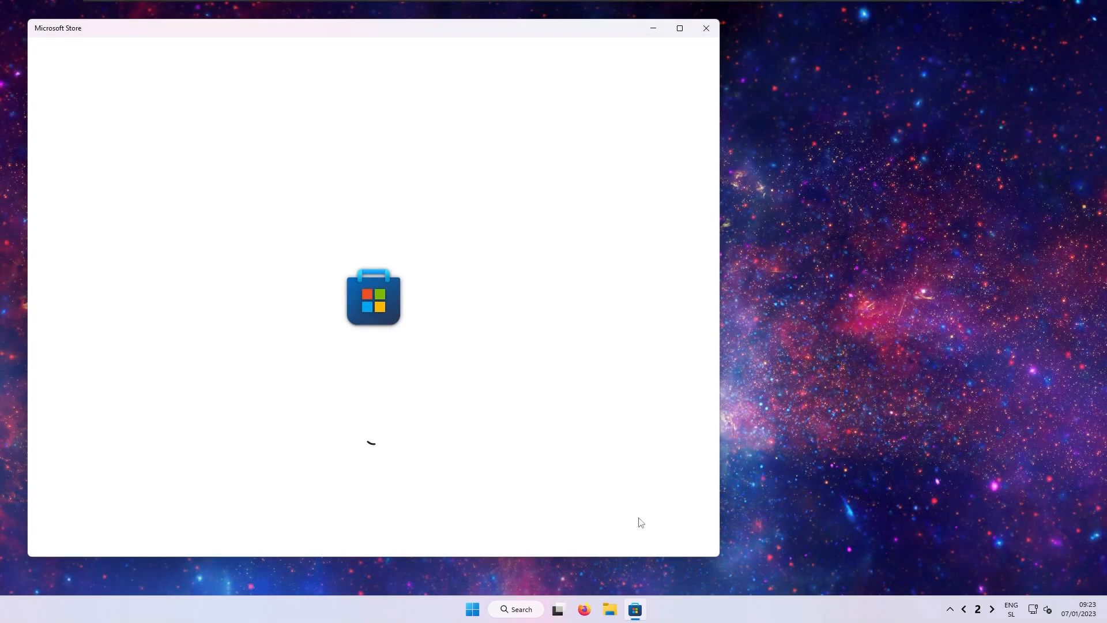
left_click(706, 28)
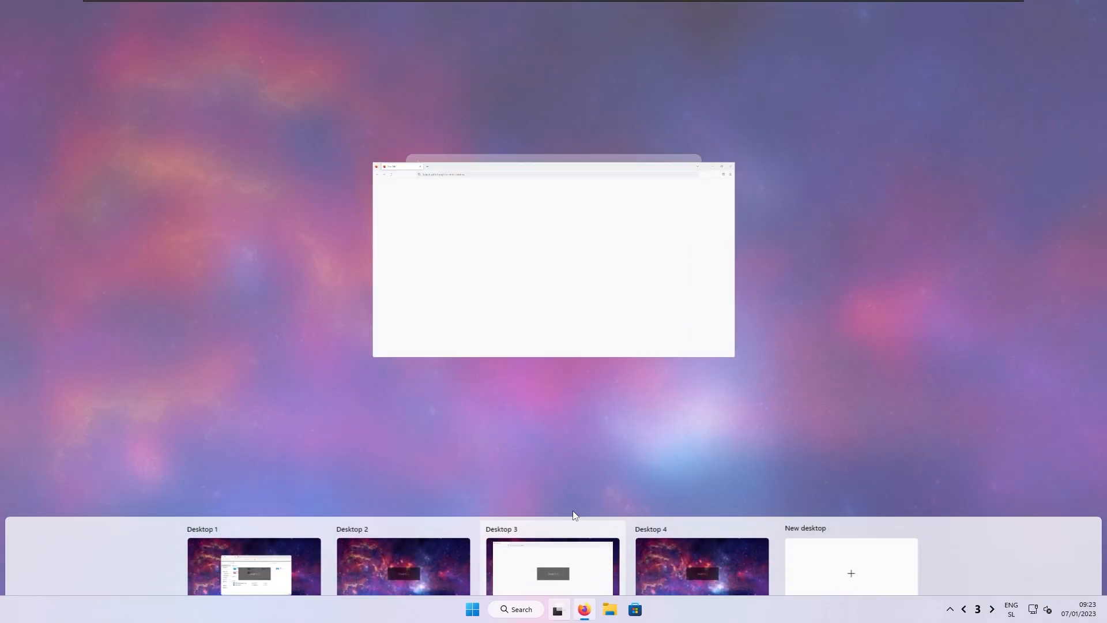
- Switch to Desktop 4 and launch the Settings app from Start there
left_click(701, 567)
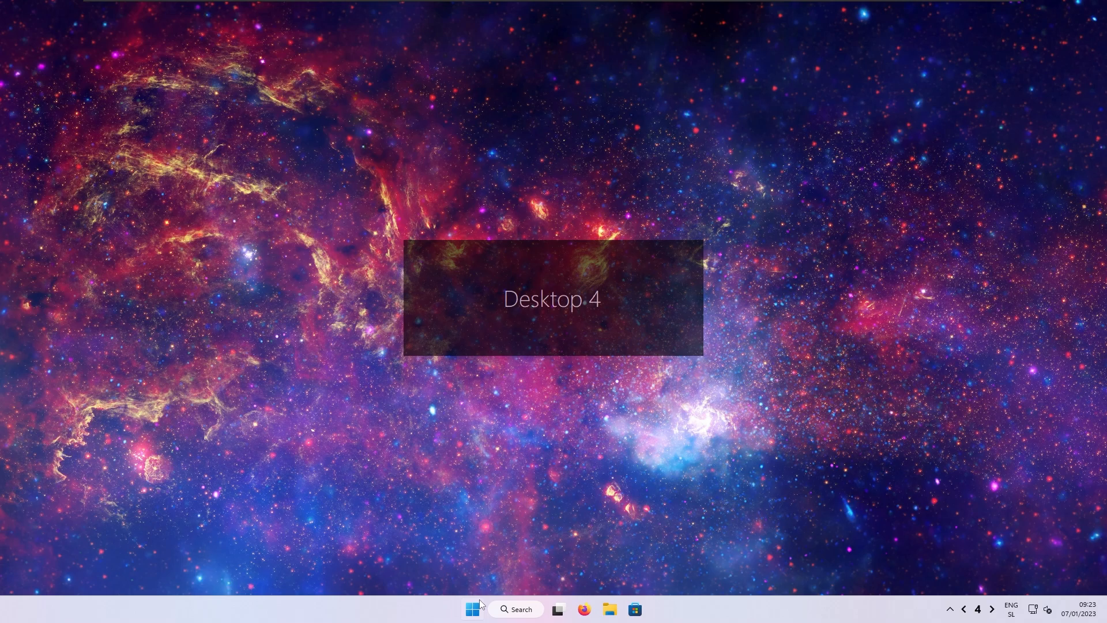
left_click(470, 609)
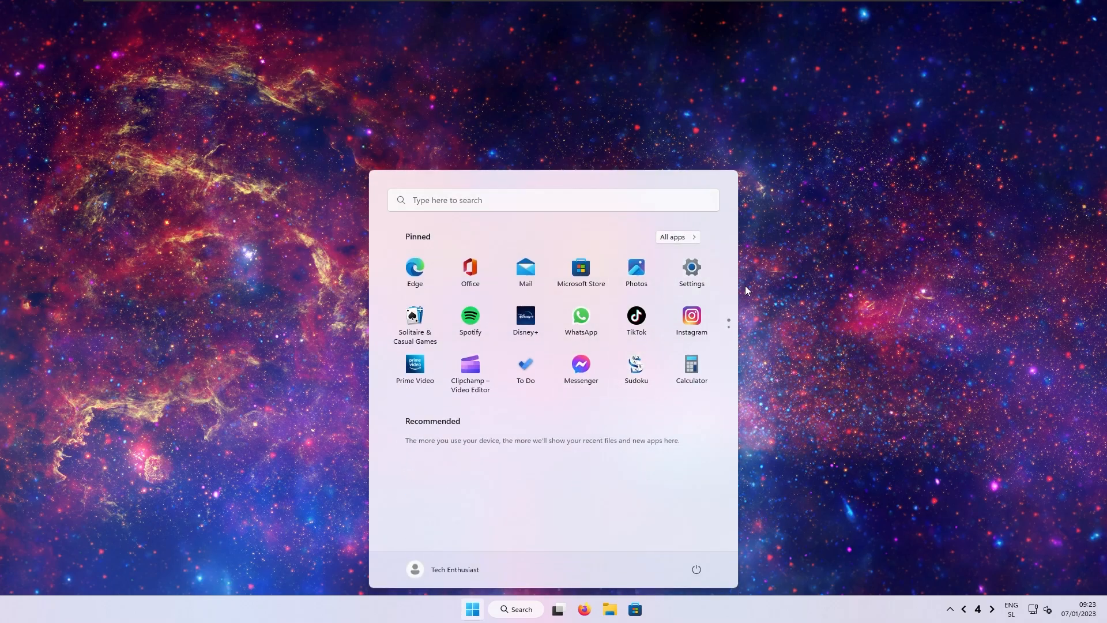
left_click(523, 437)
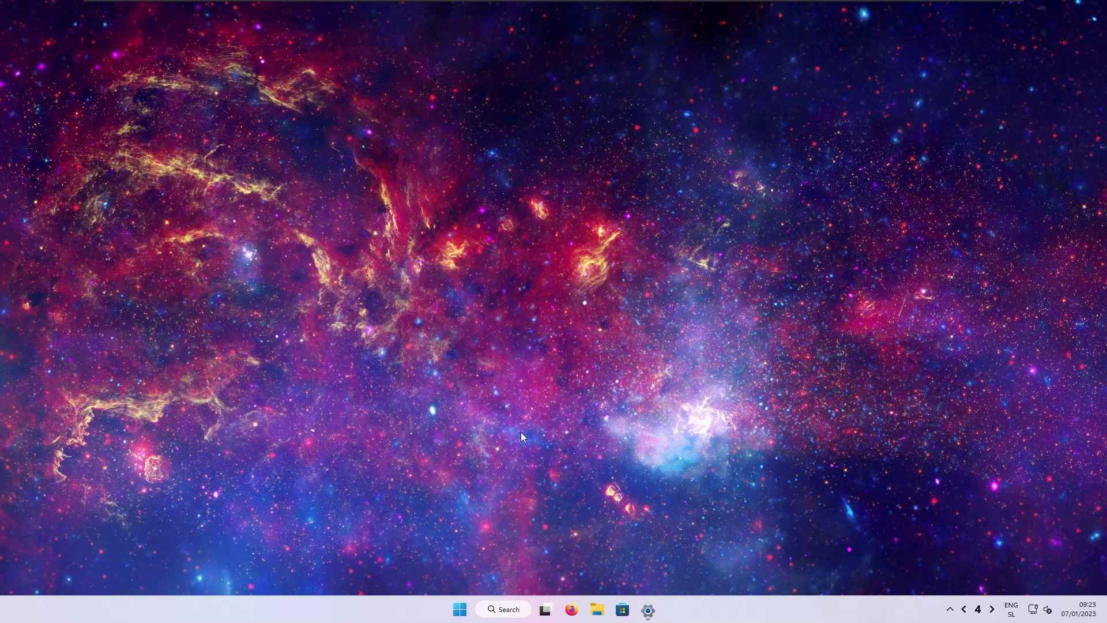
- Step with the Next Desktop arrow from 1 through 2 and 3 to 4, overlay announcing each
left_click(547, 609)
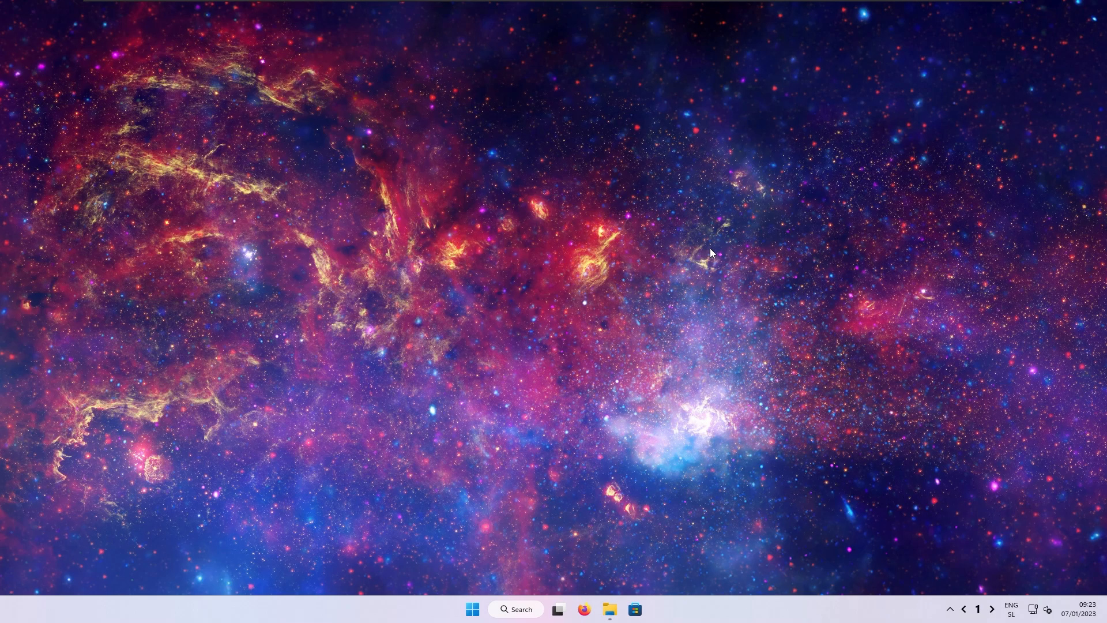
mouse_move(973, 533)
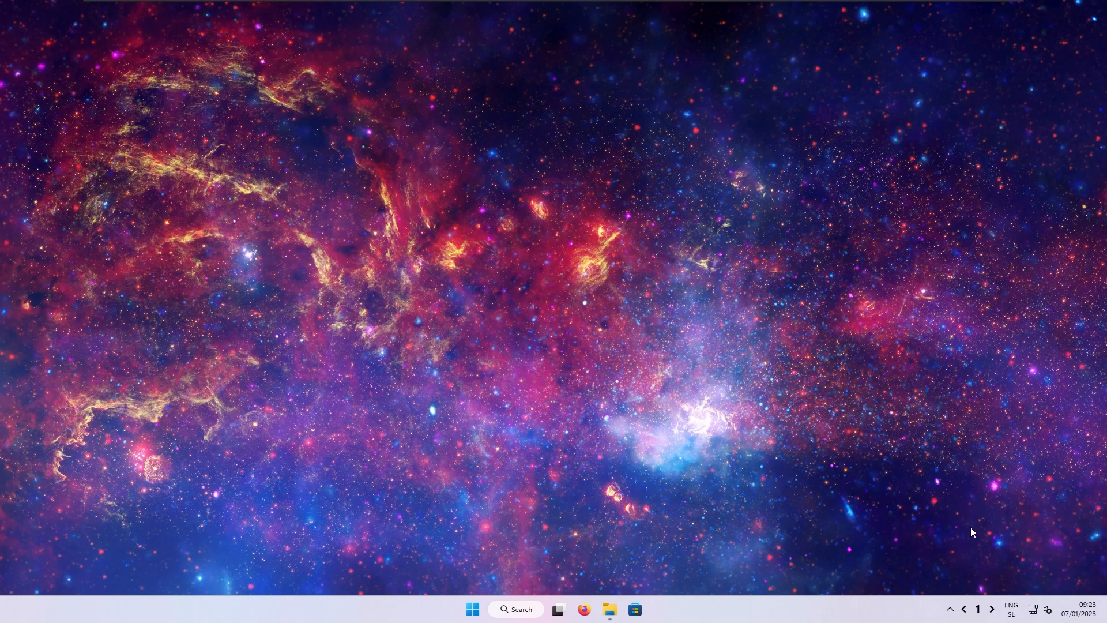
mouse_move(989, 599)
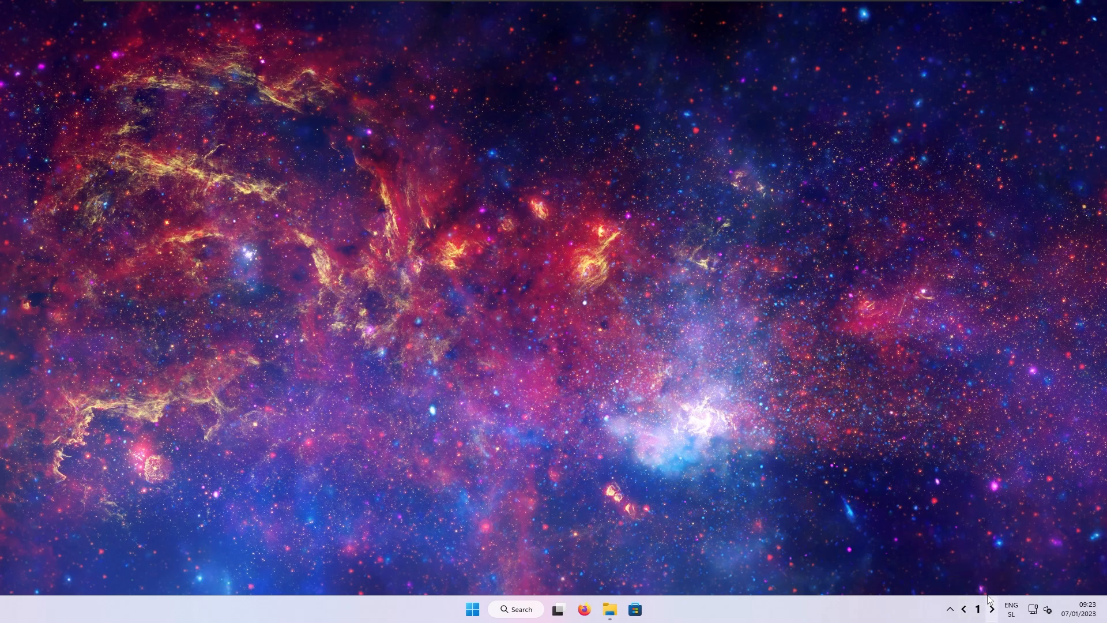
mouse_move(992, 609)
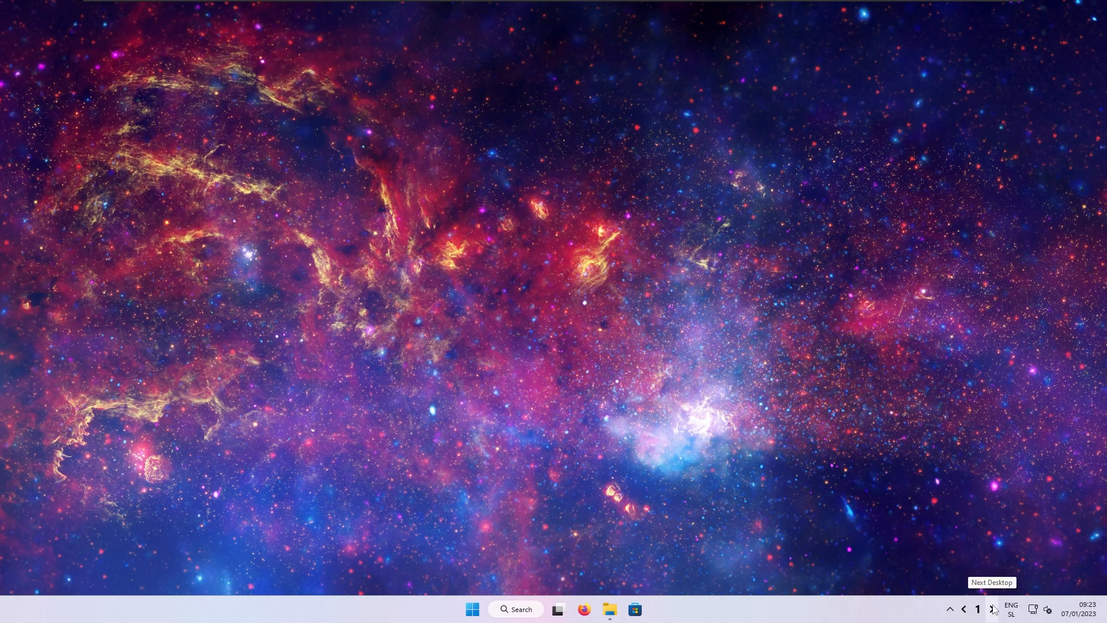
left_click(994, 606)
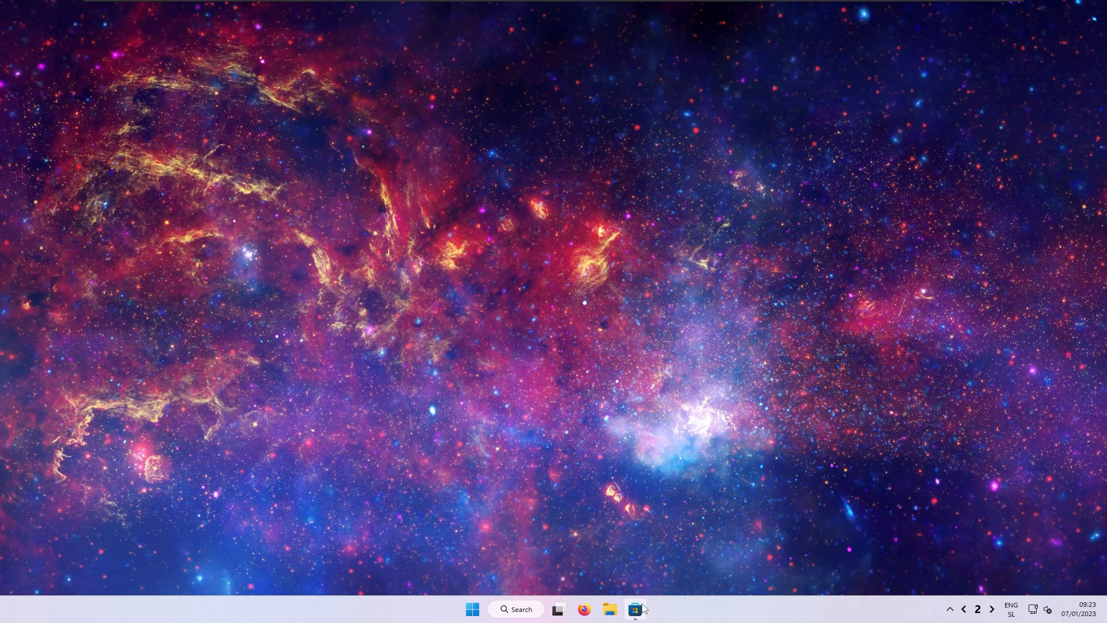
left_click(634, 609)
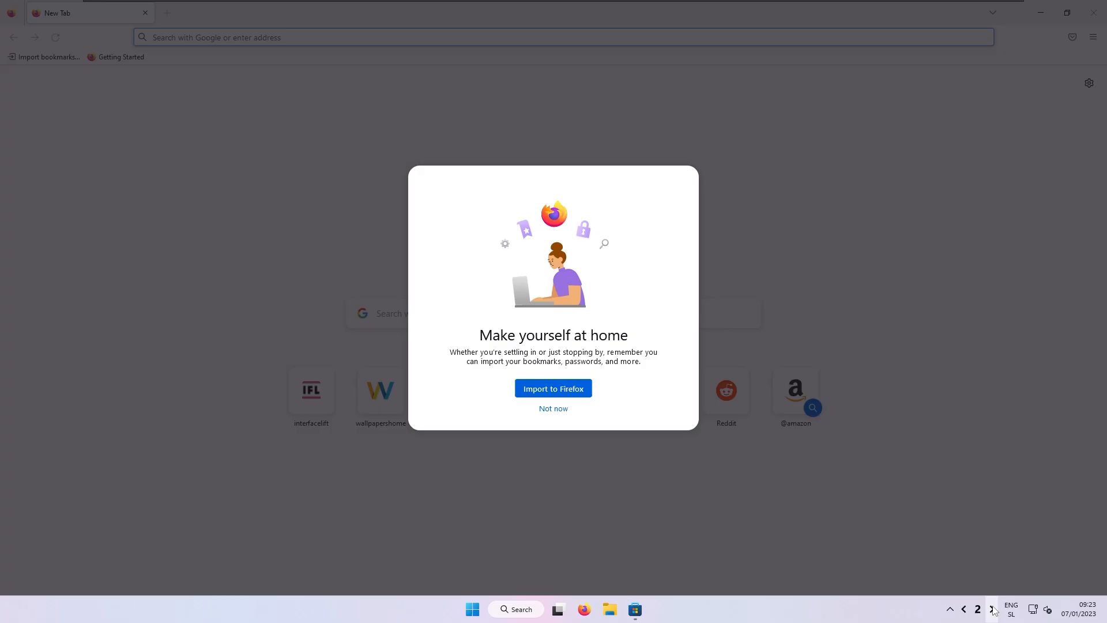
left_click(992, 608)
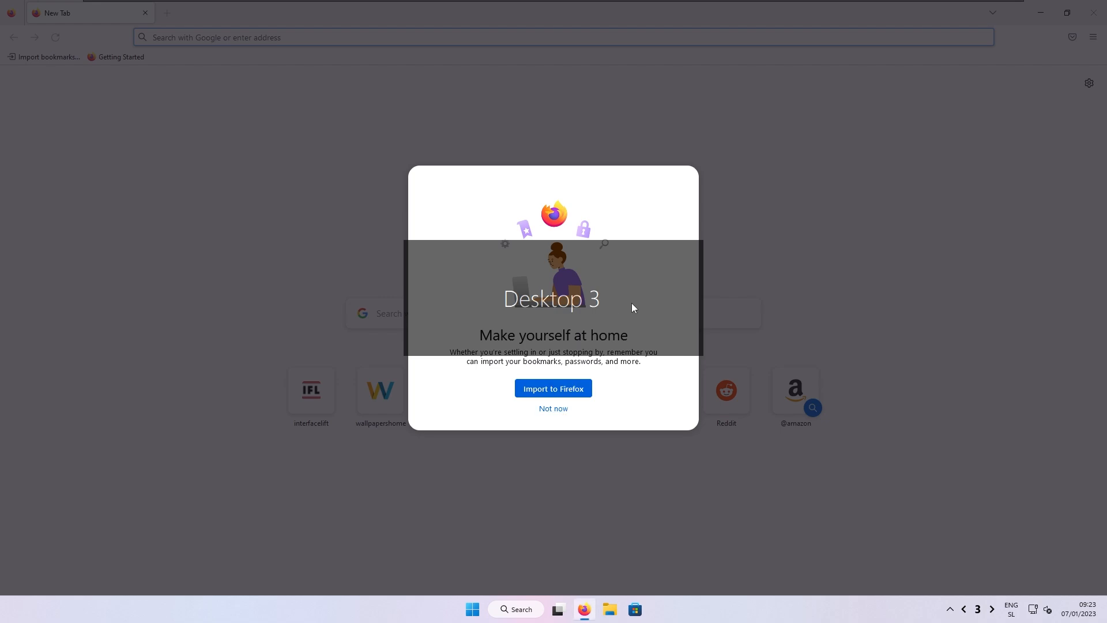
left_click(554, 409)
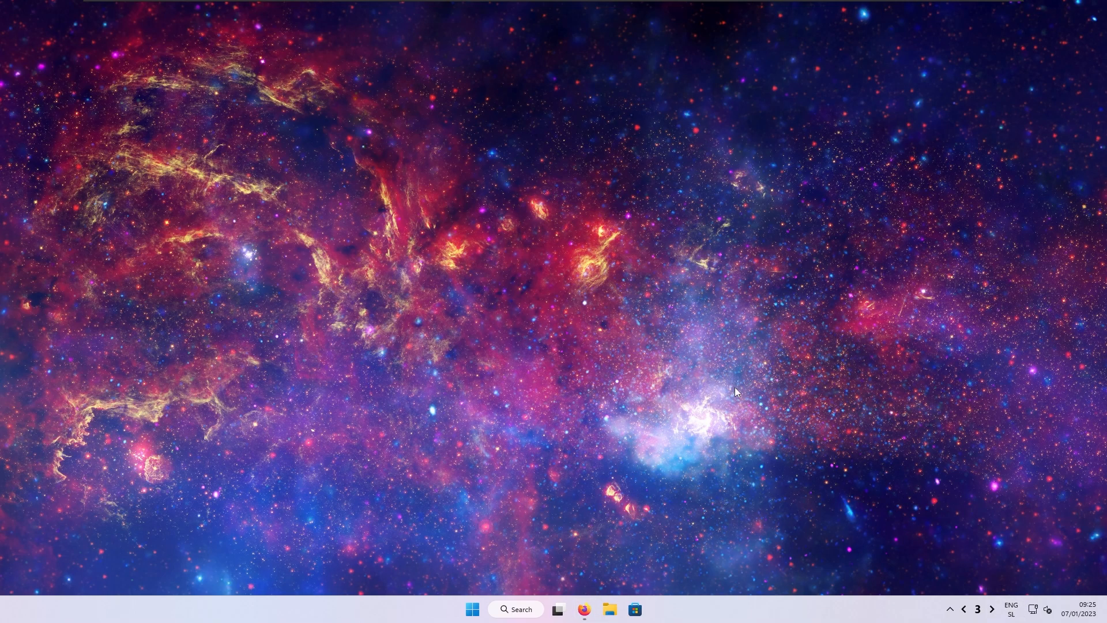
mouse_move(991, 609)
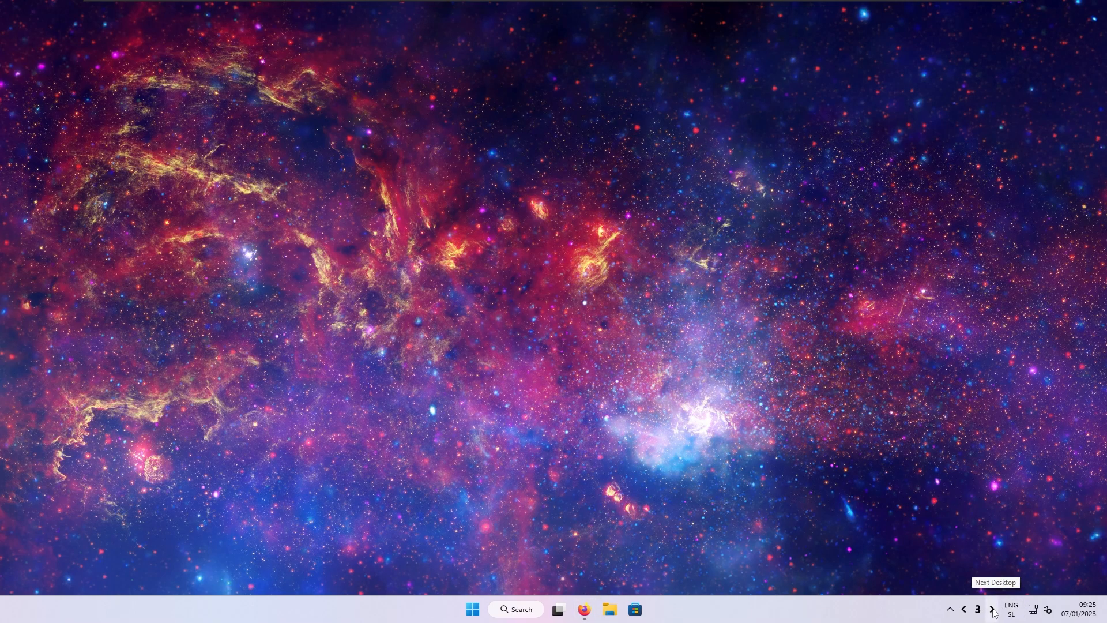
left_click(992, 609)
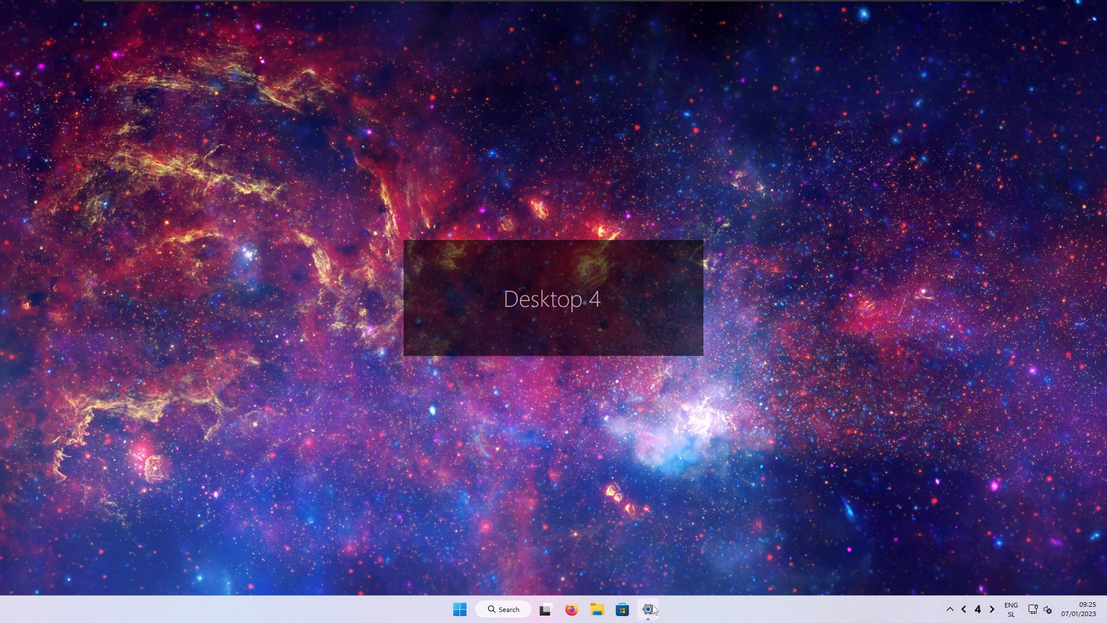
left_click(647, 609)
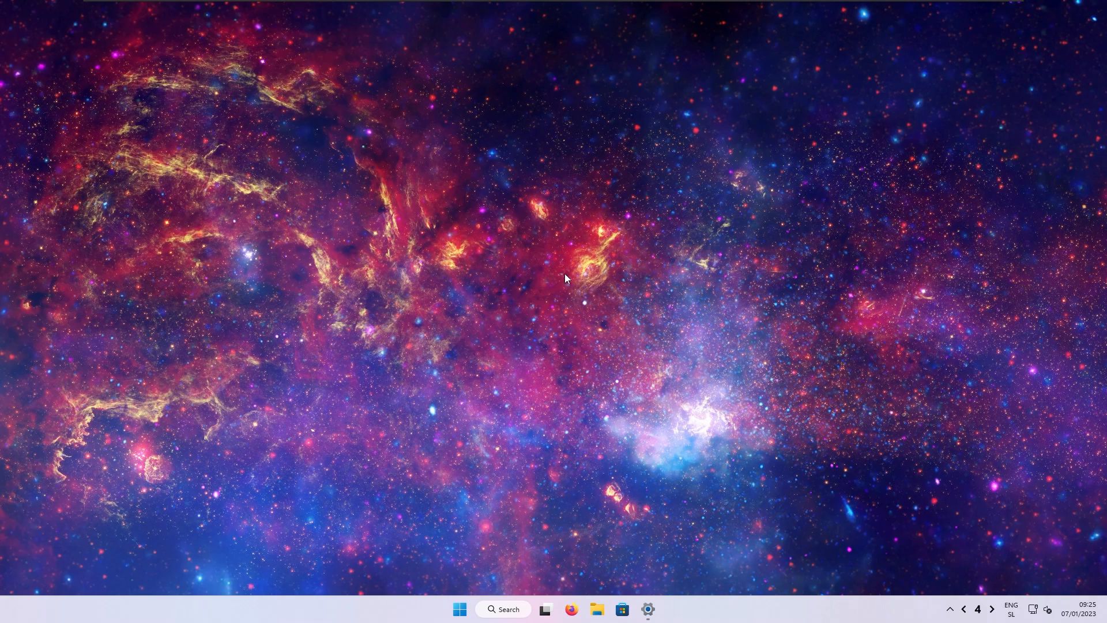
mouse_move(894, 526)
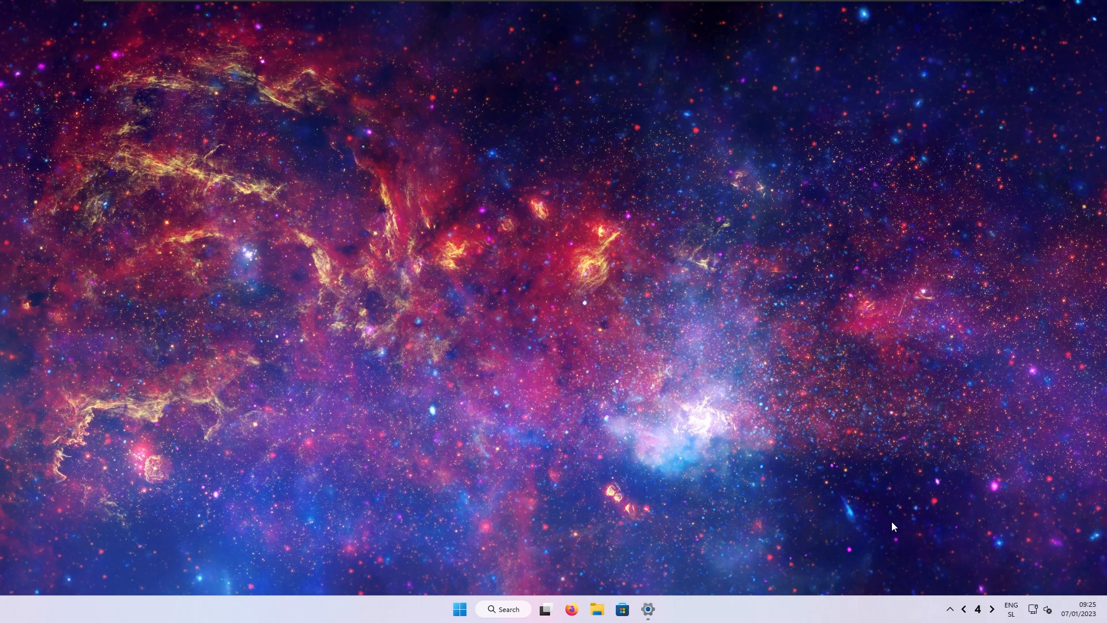
mouse_move(978, 608)
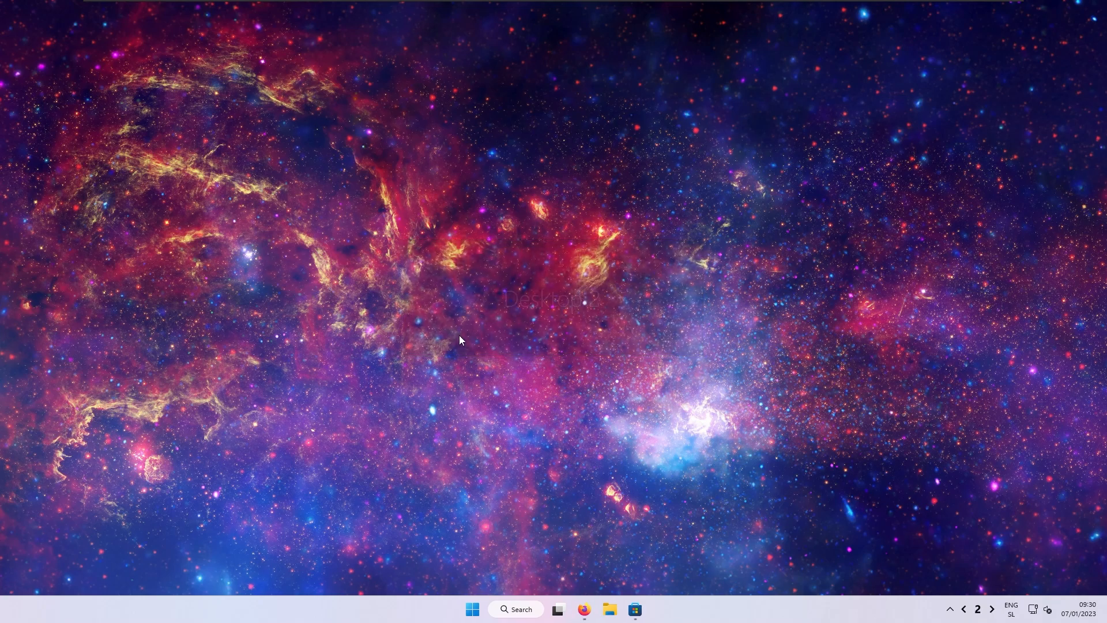
- Step back down through the desktops until the overlay shows Desktop 1
left_click(963, 609)
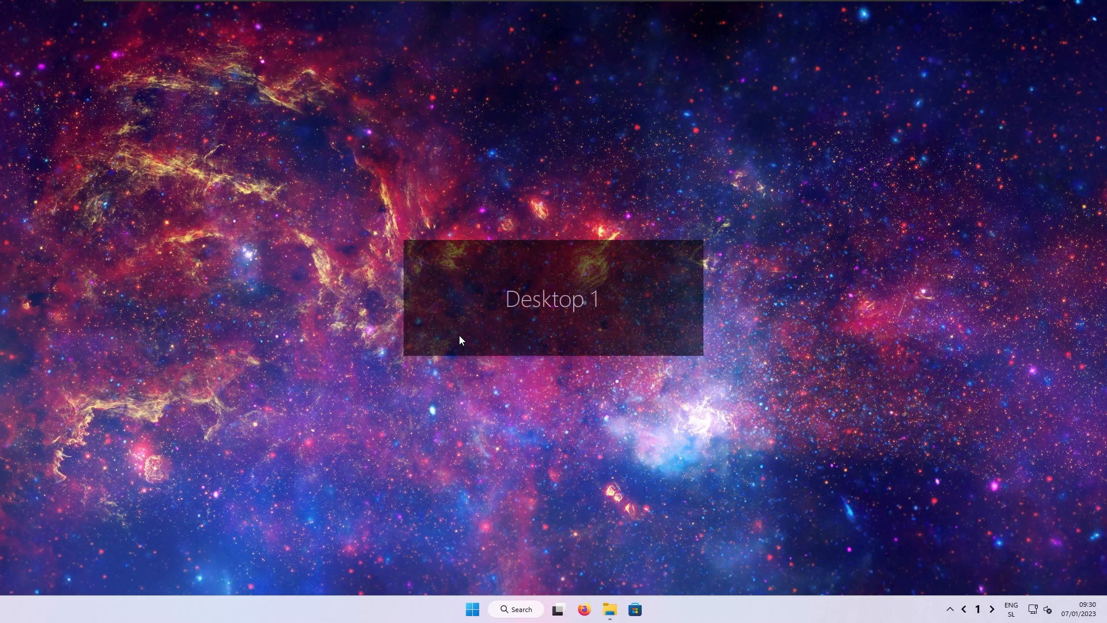